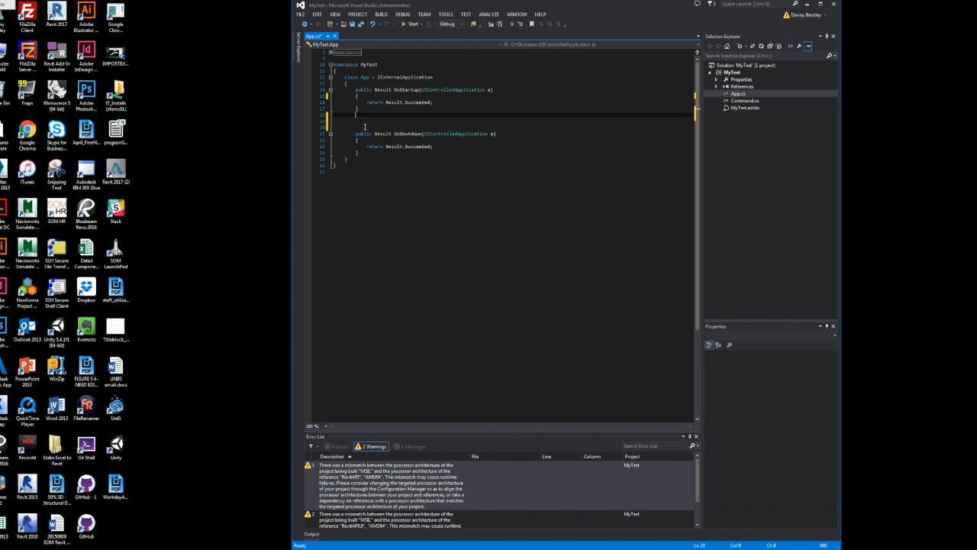
Write public RibbonPanel ribbonPanel(UIControlledApplication a) with 'RibbonPanel ribbonPanel = null;' and a try block
type("public")
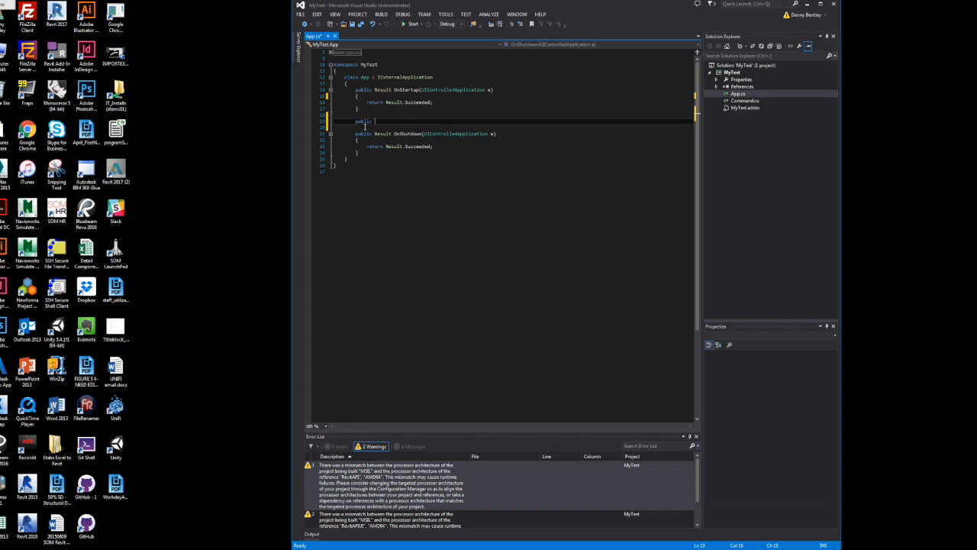
type("RibbonPa")
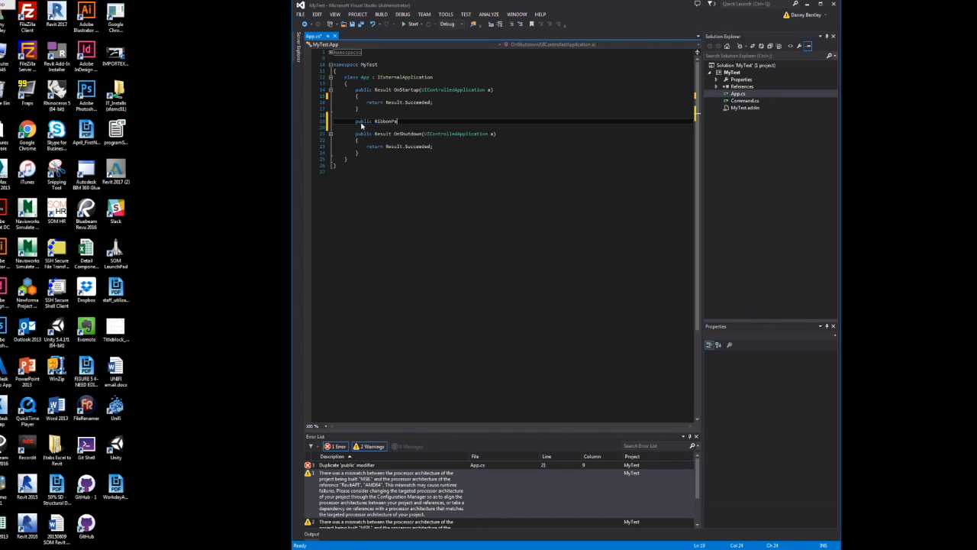
type("nel")
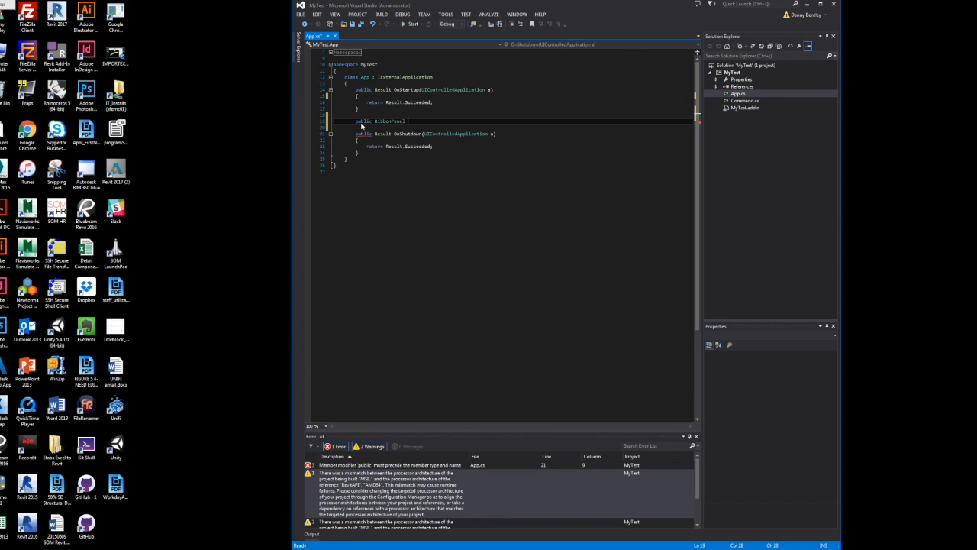
type("ribbon")
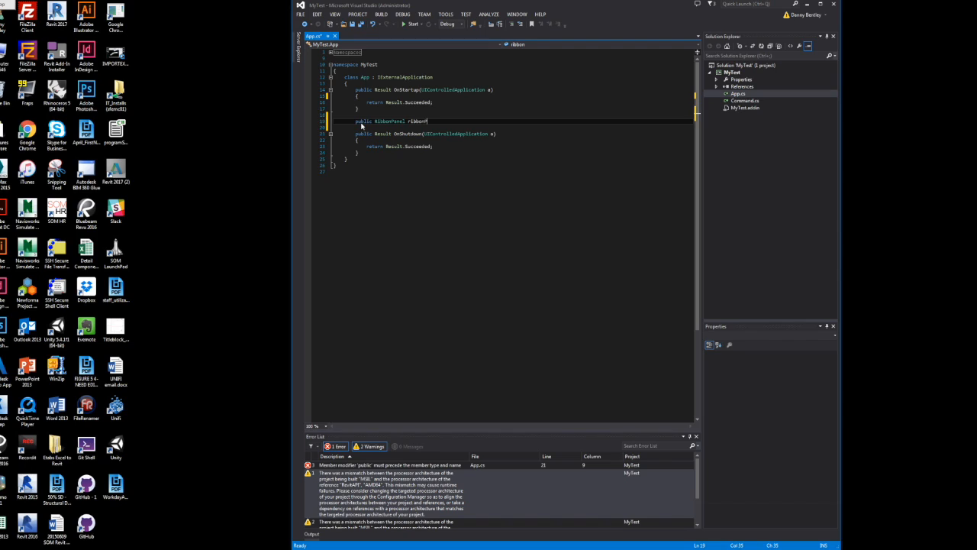
type("Panel(UIControlledApplication a")
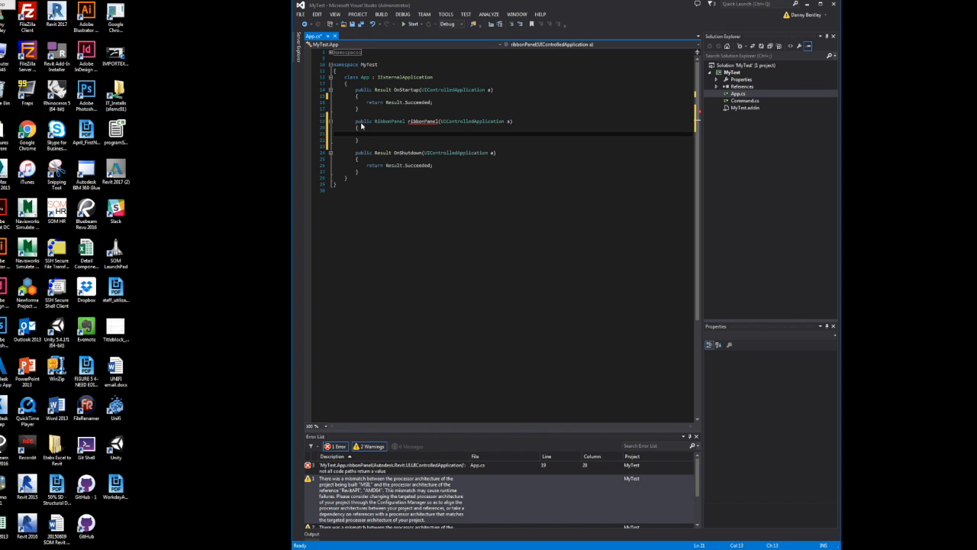
type("RibbonPanel")
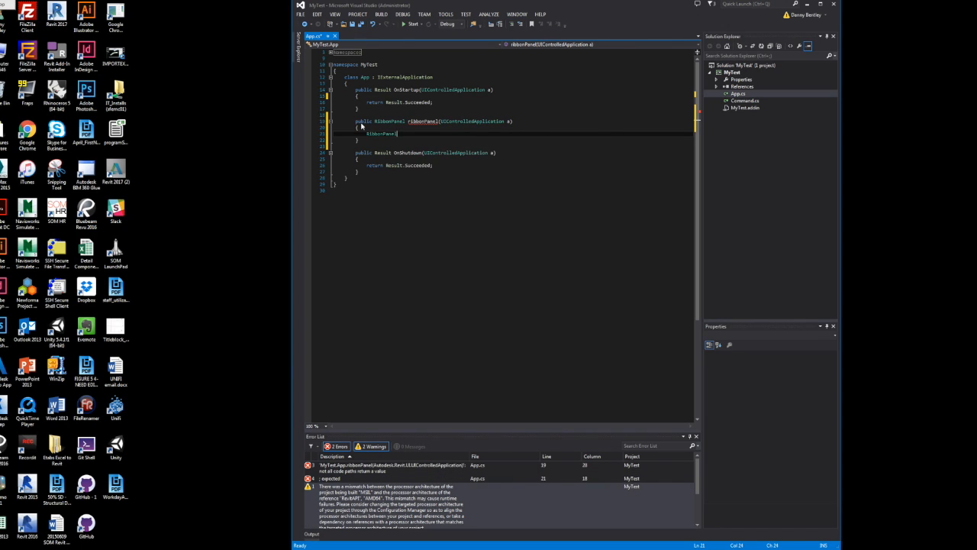
type("ribbon")
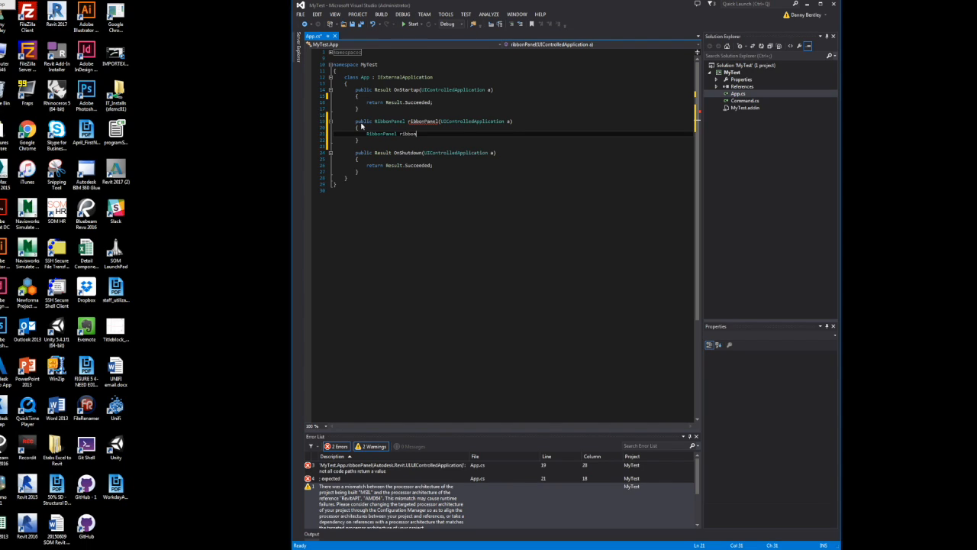
type("Panel")
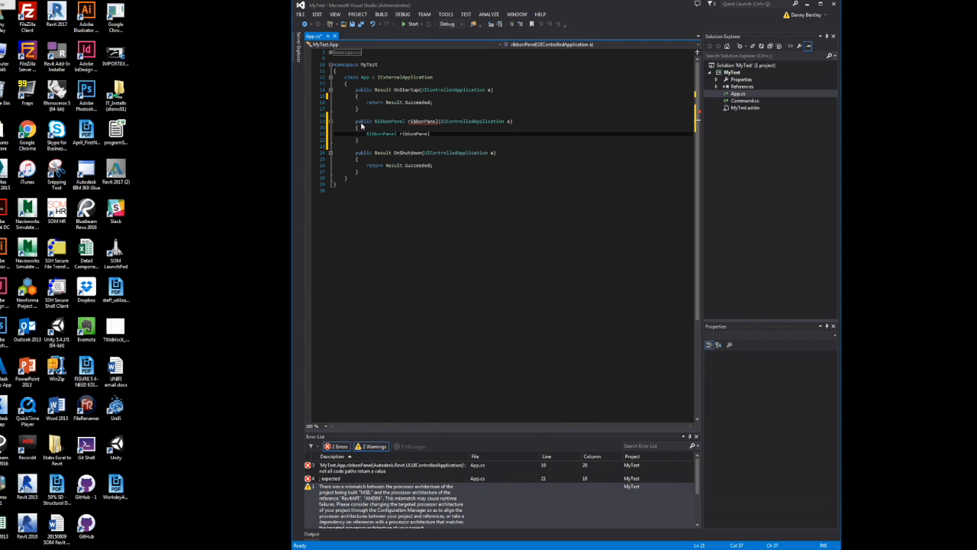
type("= null")
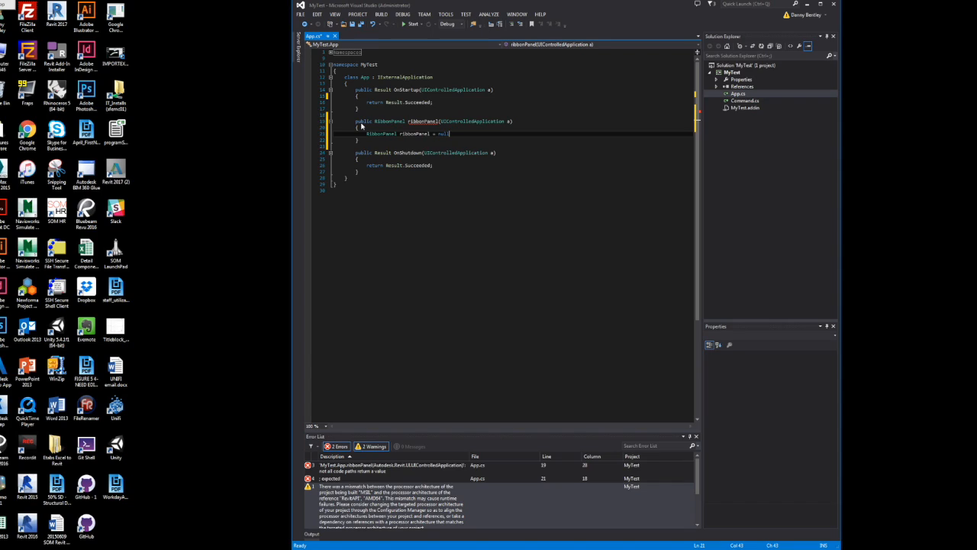
type("try")
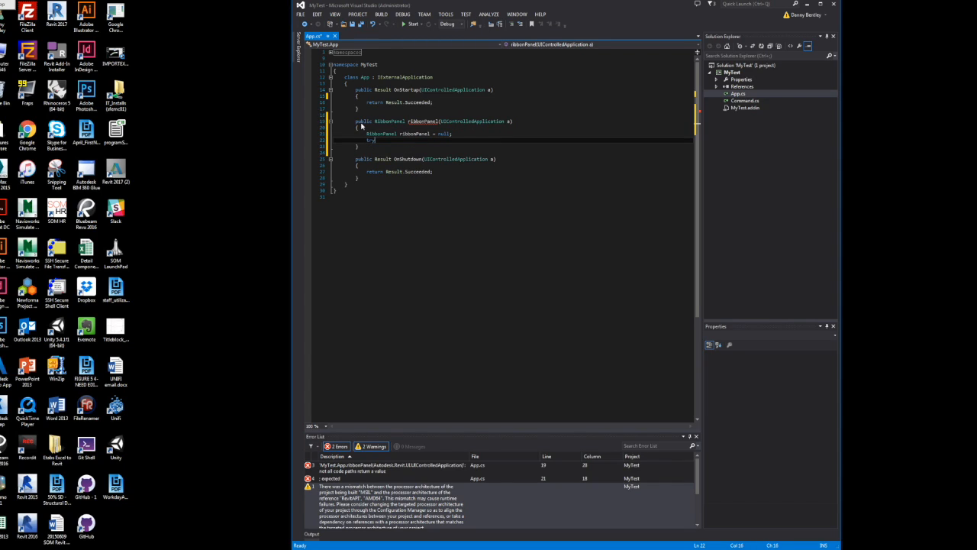
type("{ }")
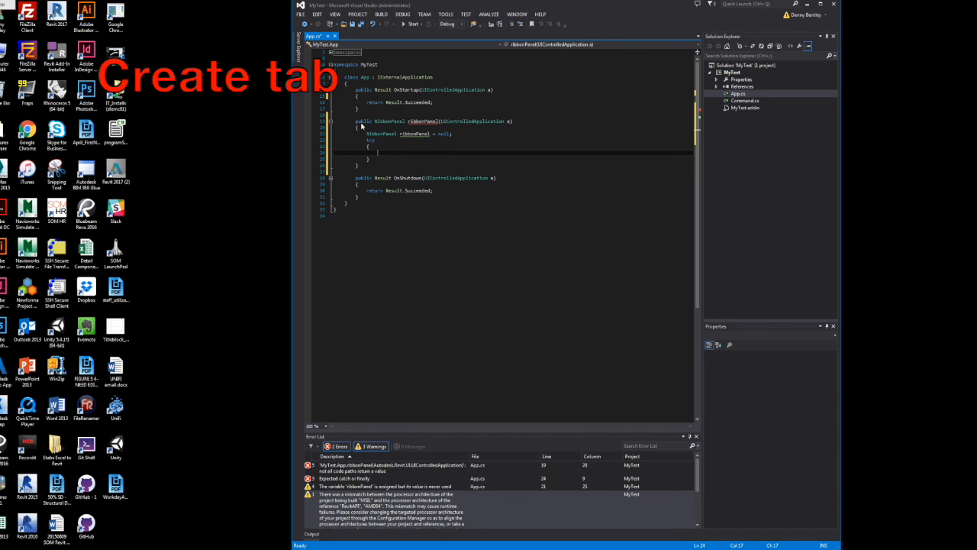
Call a.CreateRibbonTab("My Test Tools") in the try, add an empty catch, and open another try
type("a.cr")
type("catch { ")
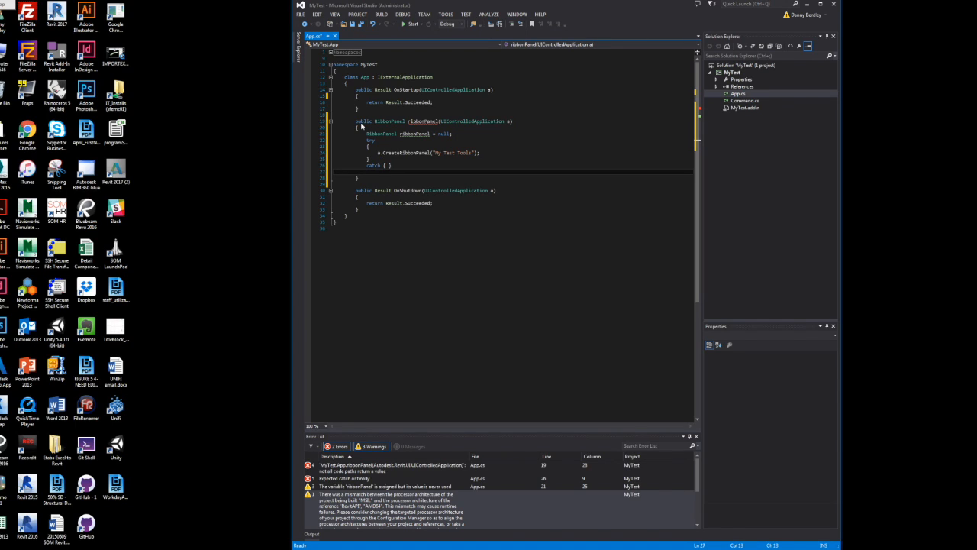
type("try")
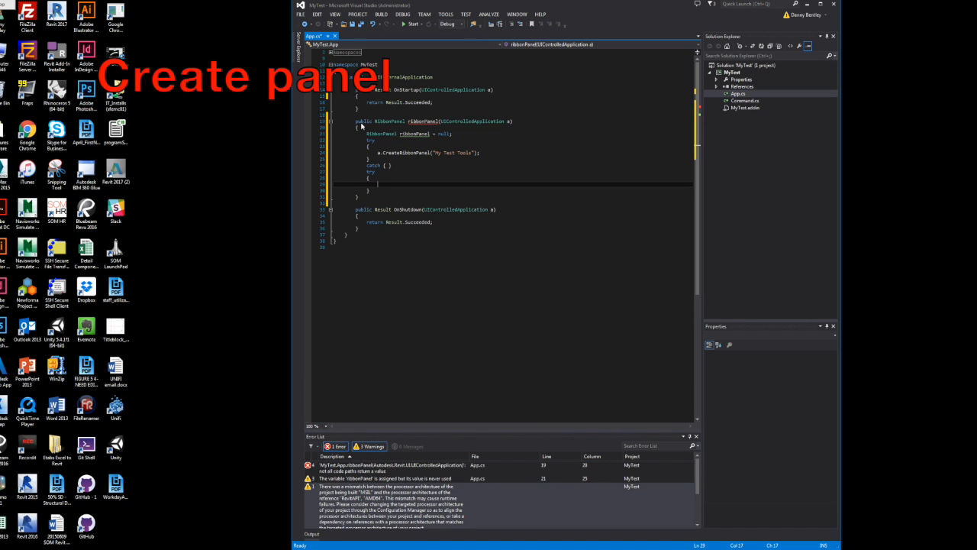
Create panel with a.CreateRibbonPanel("My Test Tool", "test") inside the second try, plus an empty catch
type("RibbonPanel")
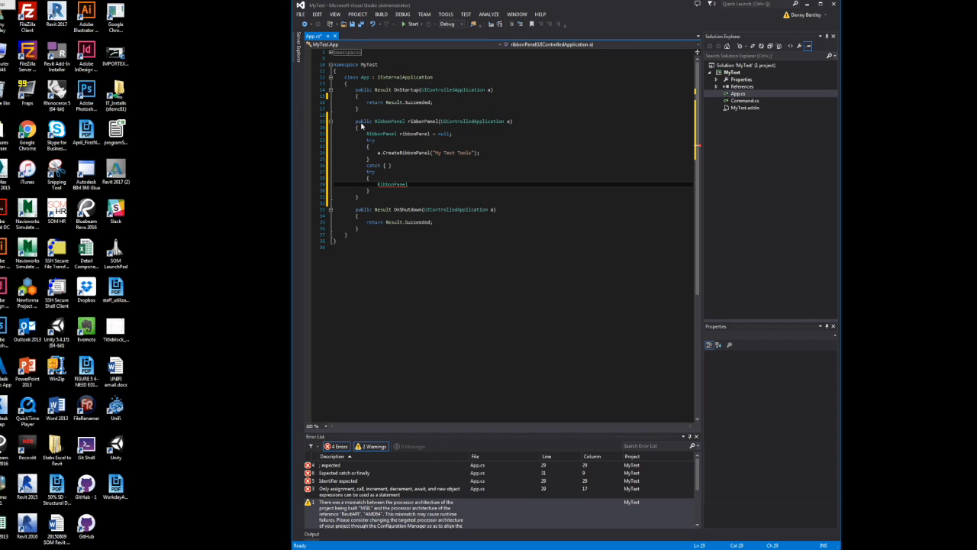
type("pn")
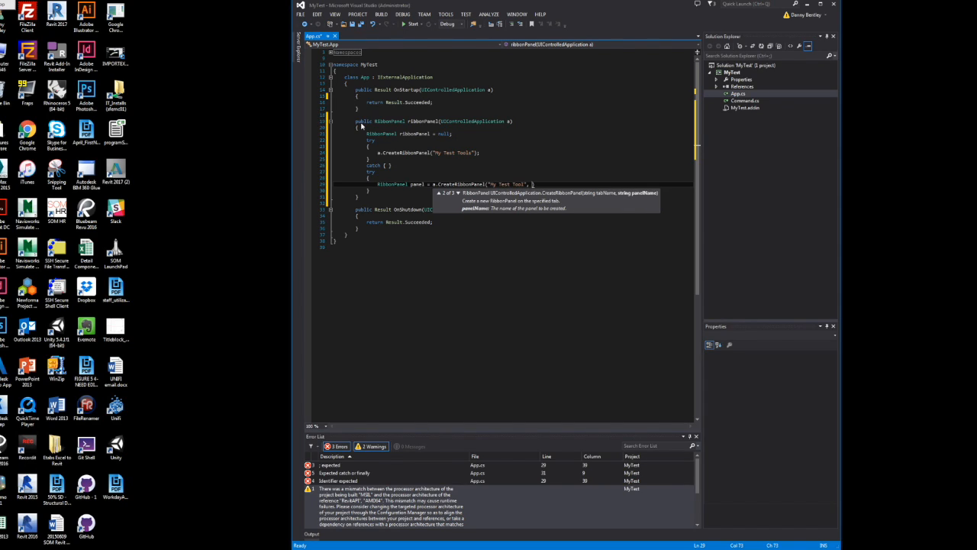
type("\"test\");")
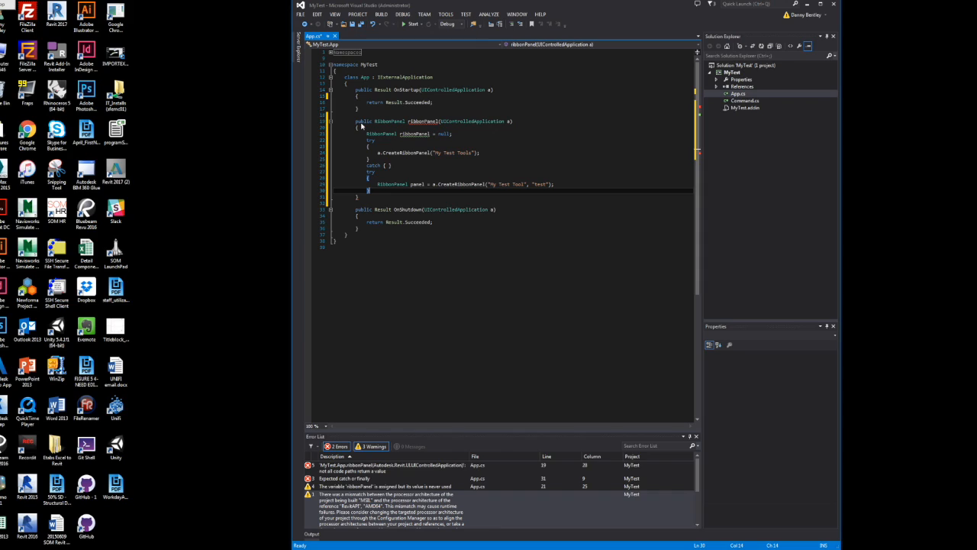
type("catch {")
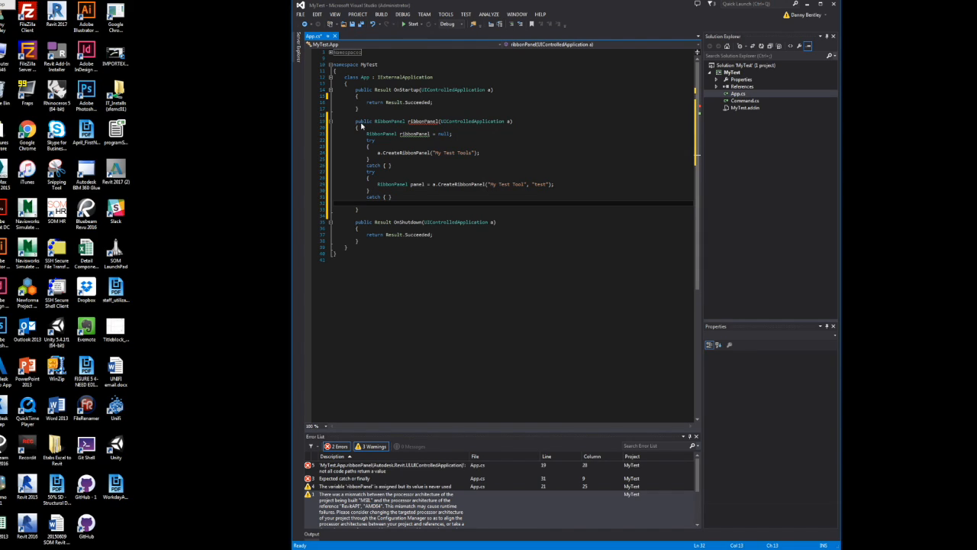
type("List")
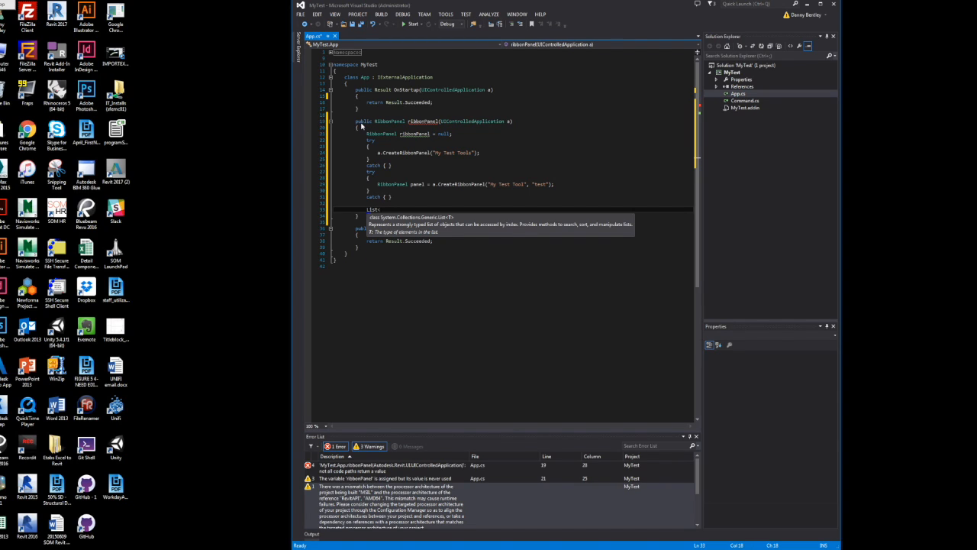
Store a.GetRibbonPanels("My Test Tool") in List<RibbonPanel> panels
type("<RibbonPanel> panels")
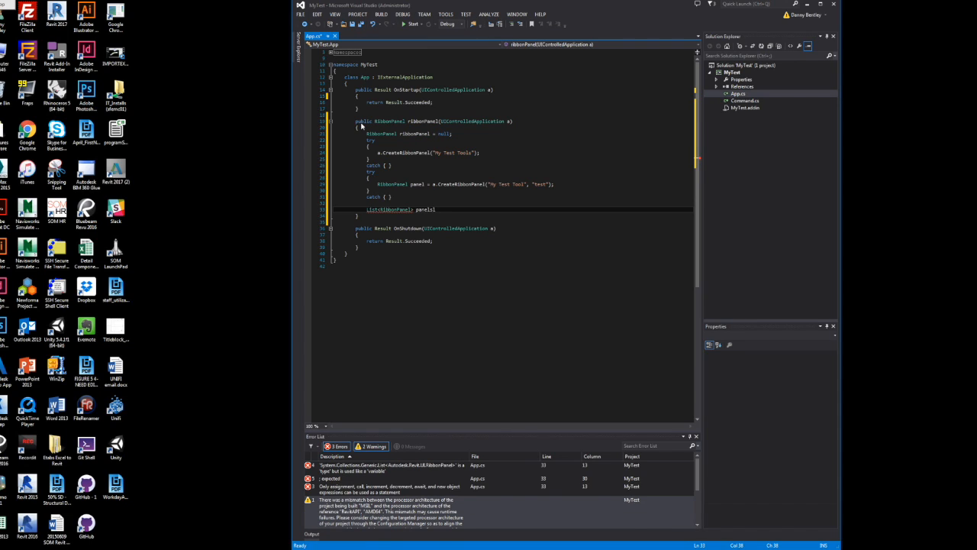
key("Backspace")
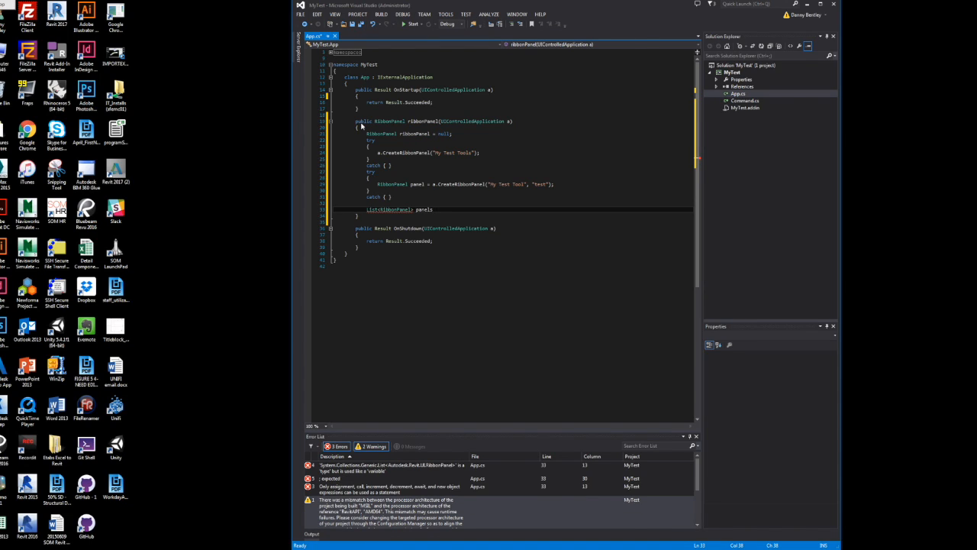
type("=")
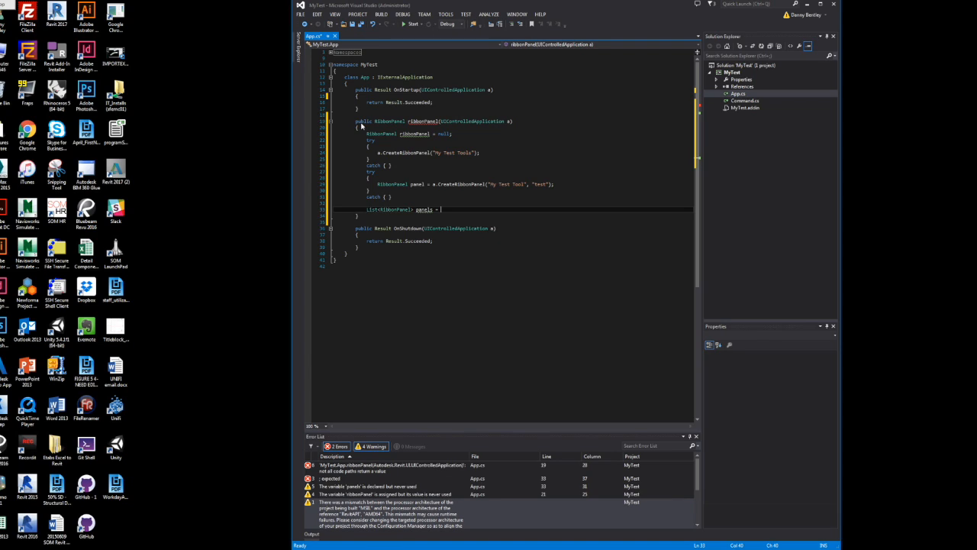
type(".get")
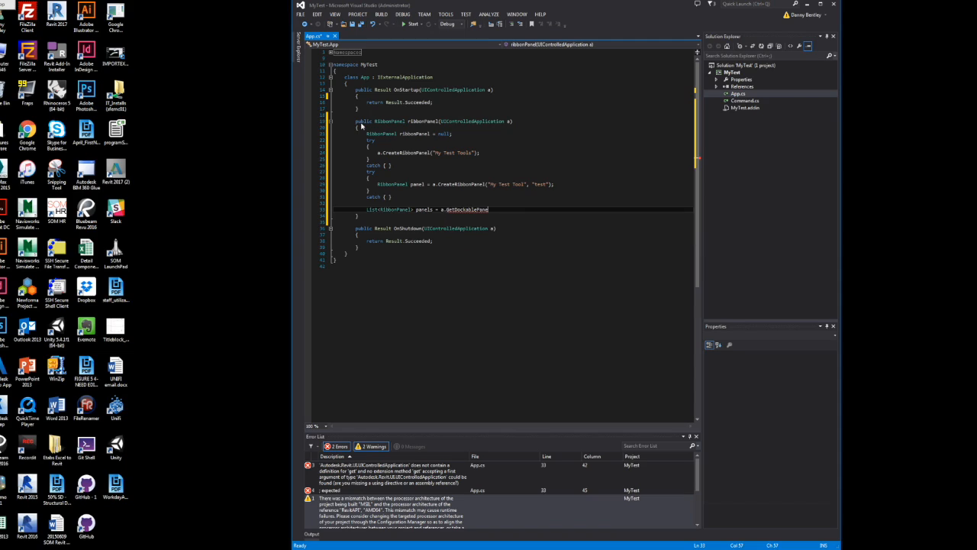
key("BackSpace")
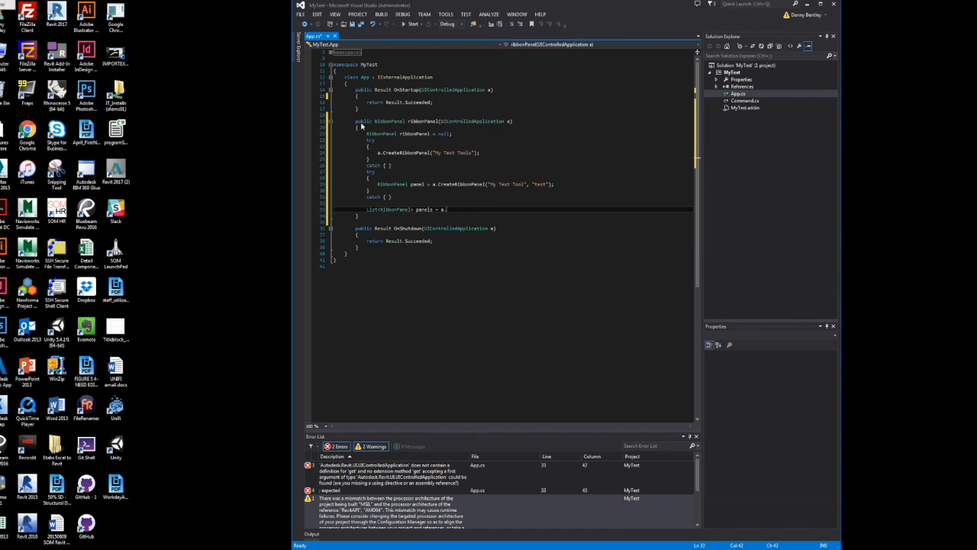
type("GetRibbonPanels(\"My Test Tool\");")
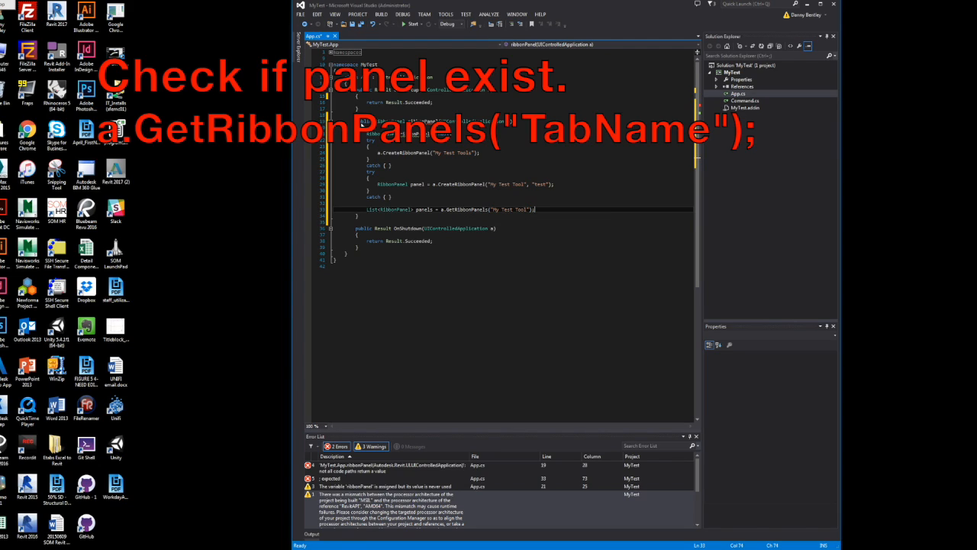
Start a foreach loop over each RibbonPanel p in panels
type("foreach(RibbonPanel")
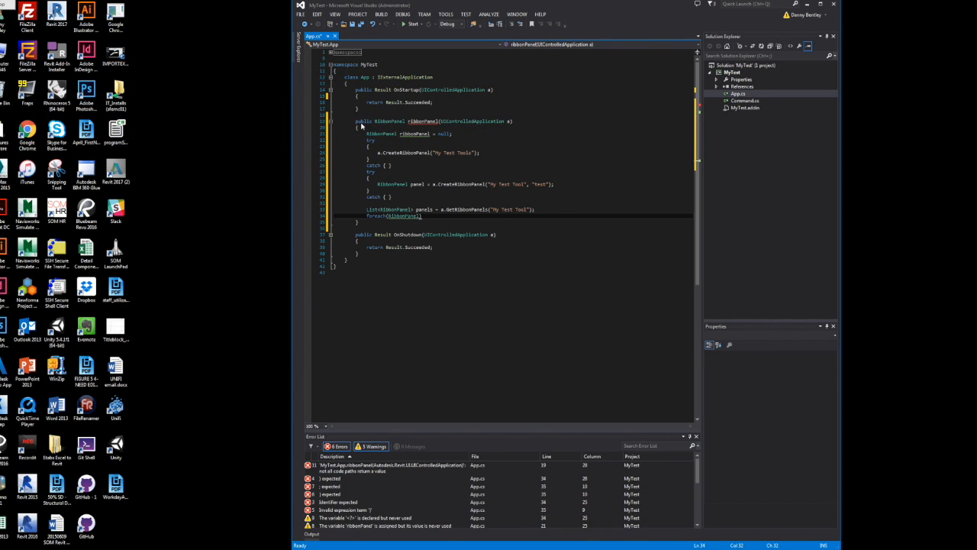
type("panel")
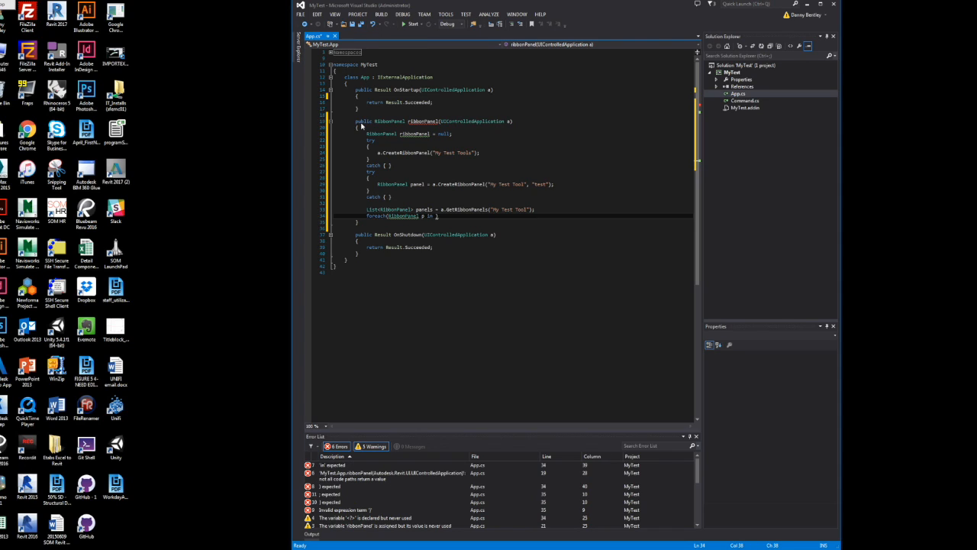
type("panels)")
type("{")
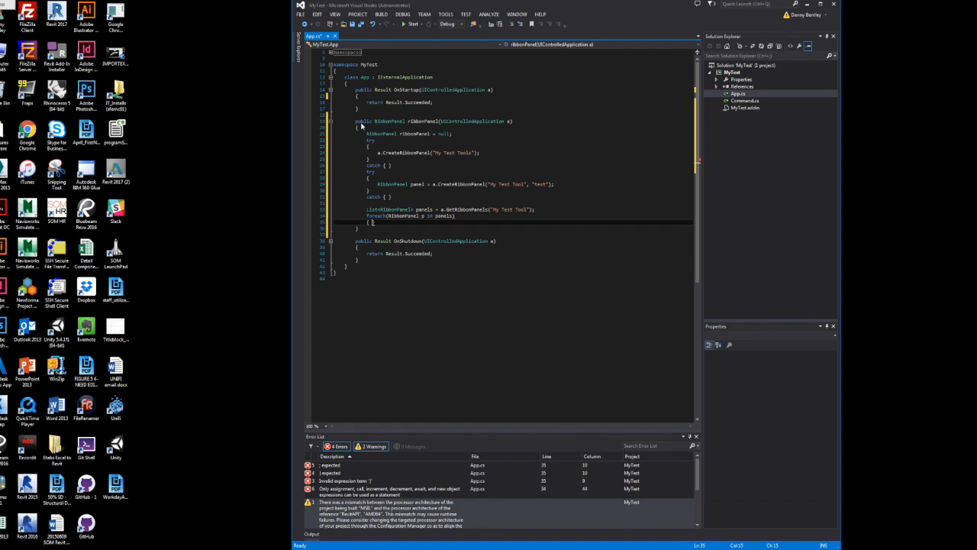
Inside the loop, assign ribbonPanel when p.Name equals "test"
type("if()")
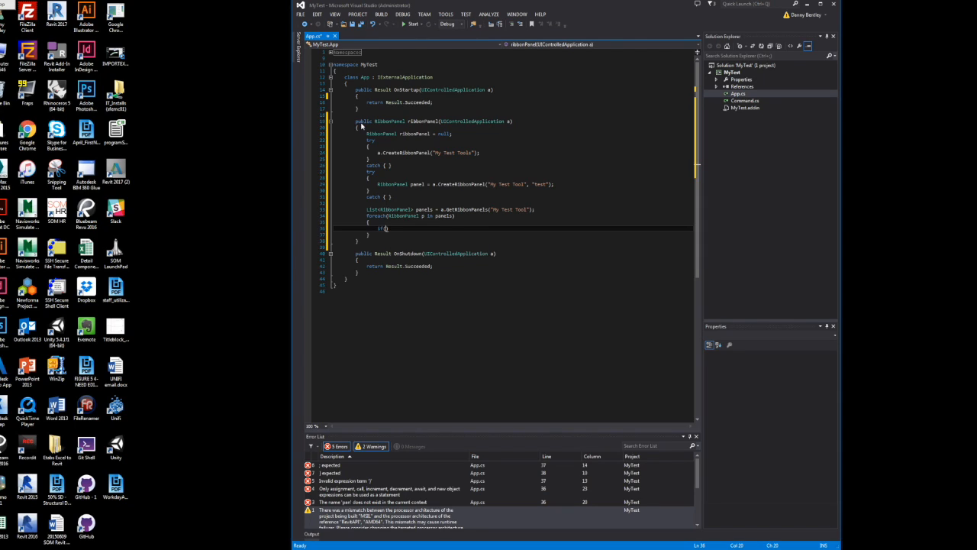
type(".Name == \"test")
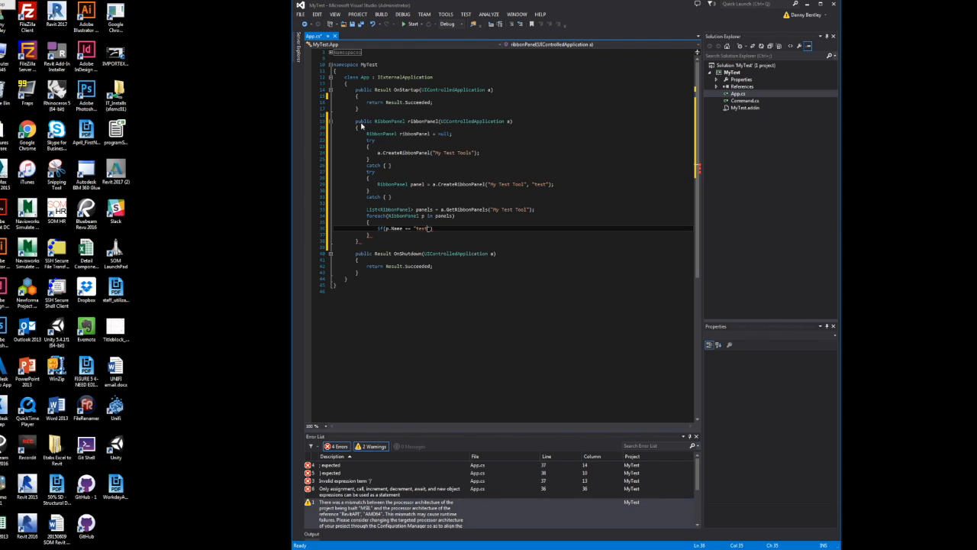
type("{ }")
type("ribbonPanel")
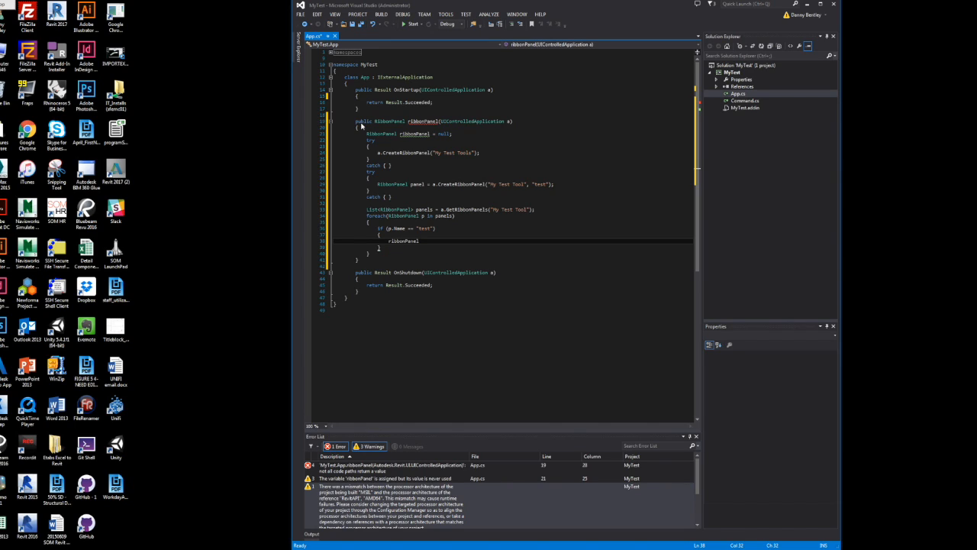
type("panels;")
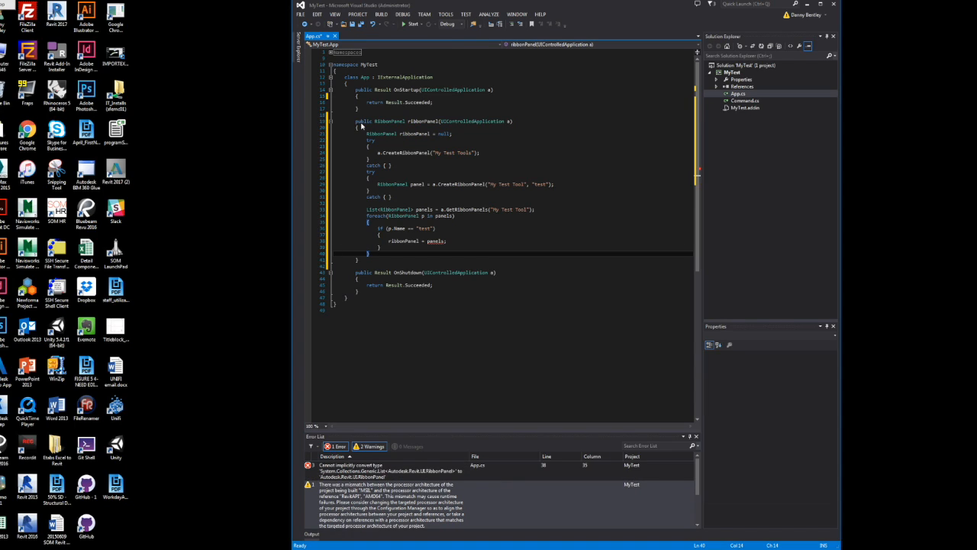
Return the panel from ribbonPanel and leave a blank line in OnStartup
type("return")
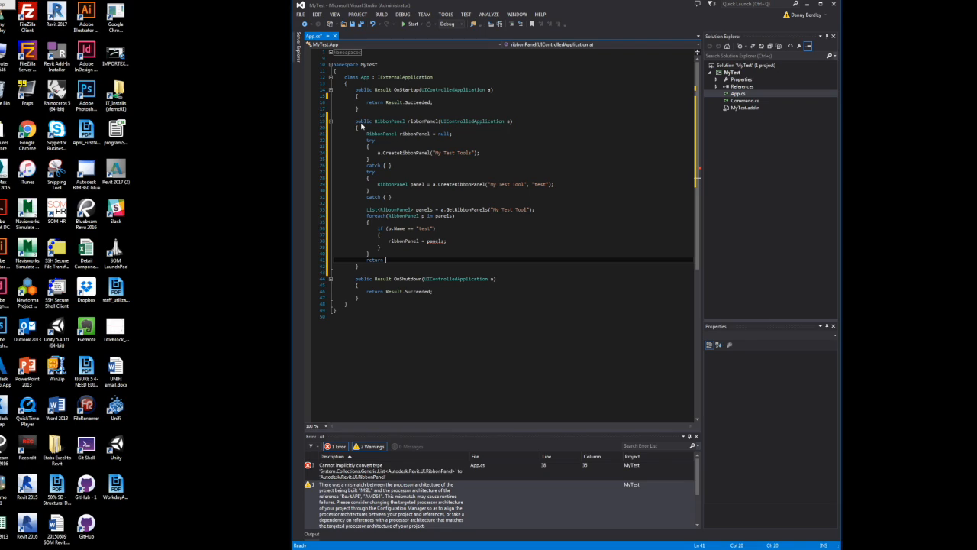
type("pen")
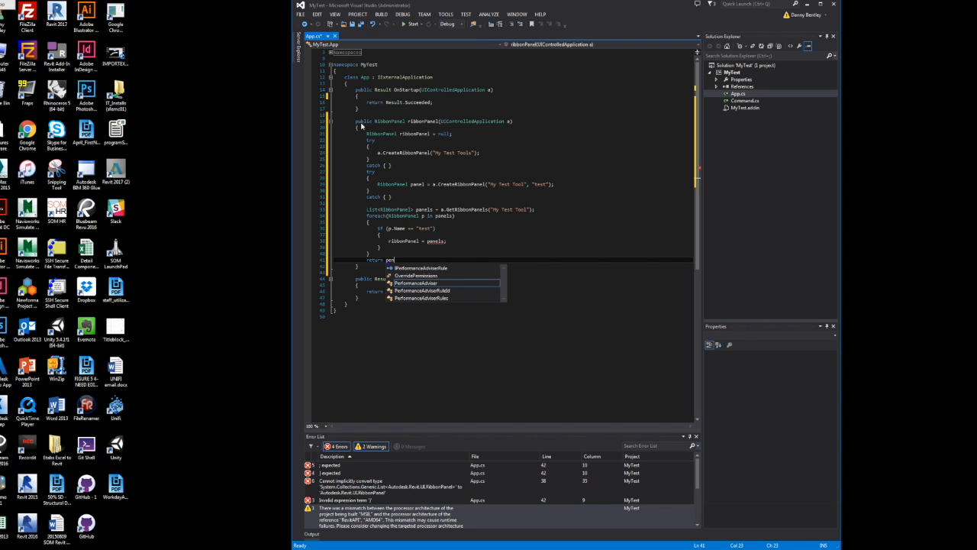
type("pan")
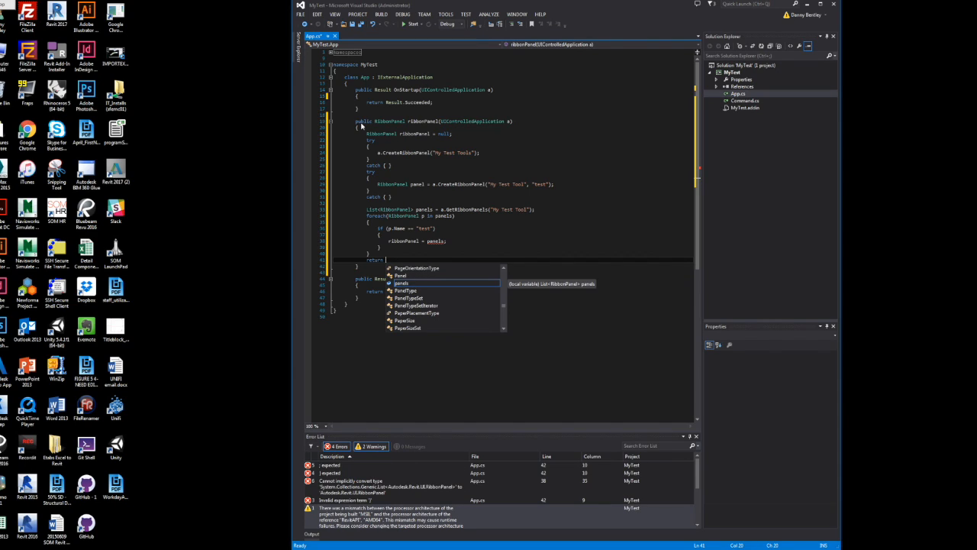
type("r")
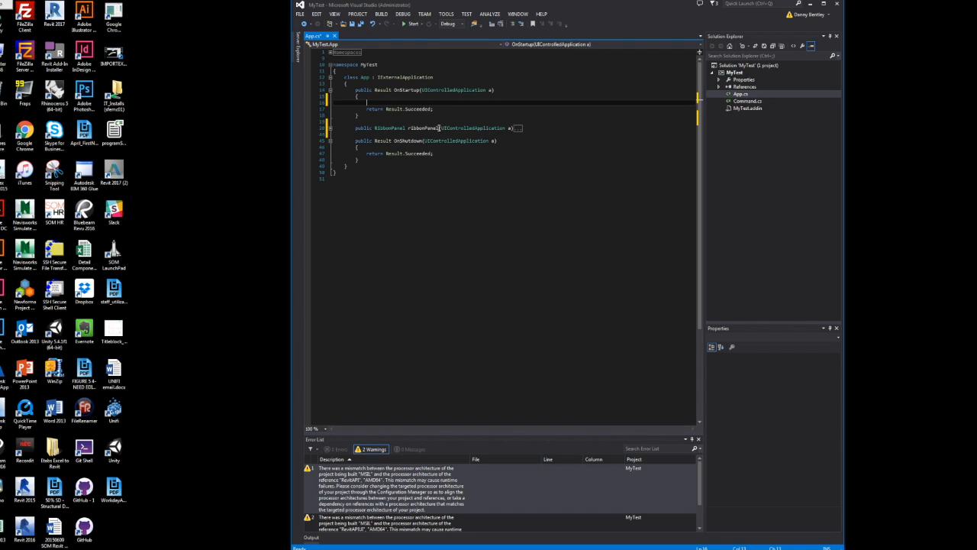
Store ribbonPanel(a) in 'RibbonPanel panel' within OnStartup
type("RibbonPanel")
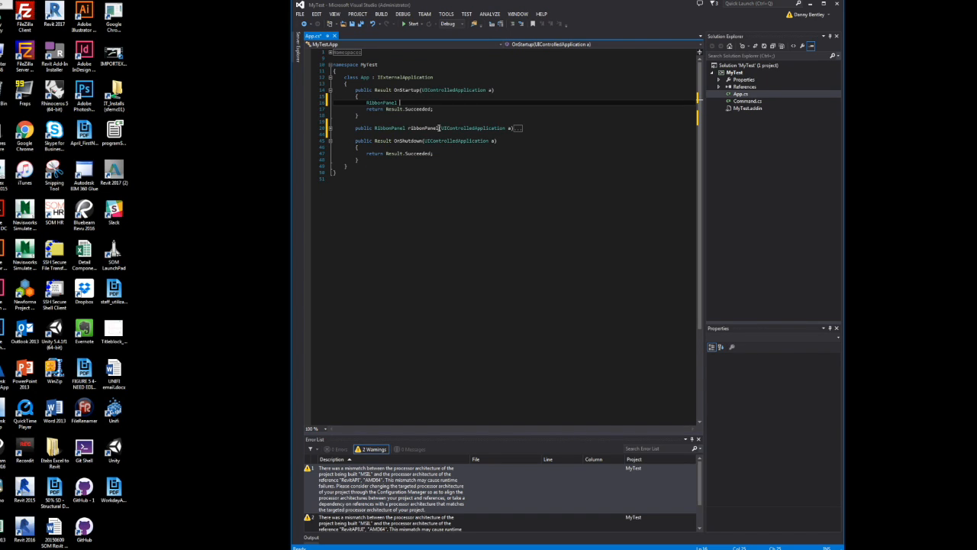
type("panel =")
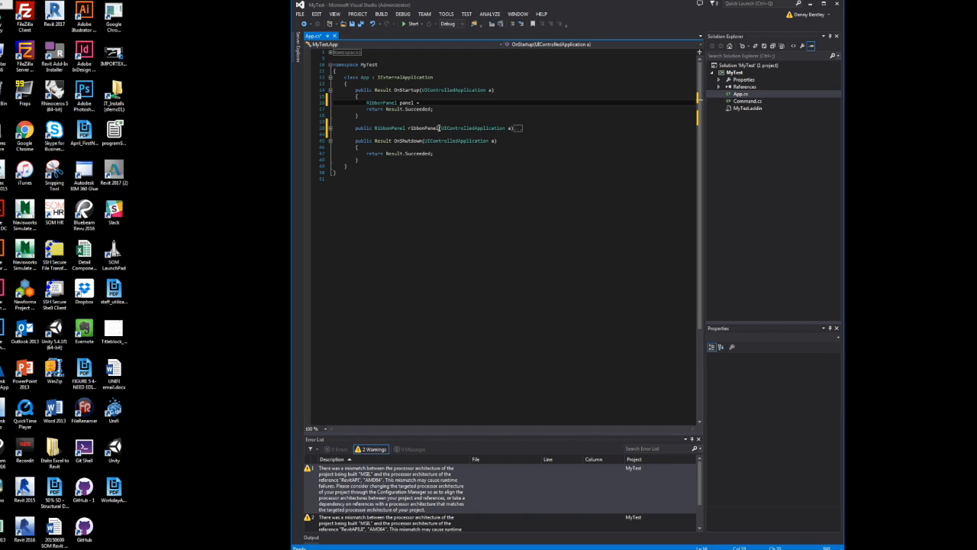
type("ribbonPanel(a);")
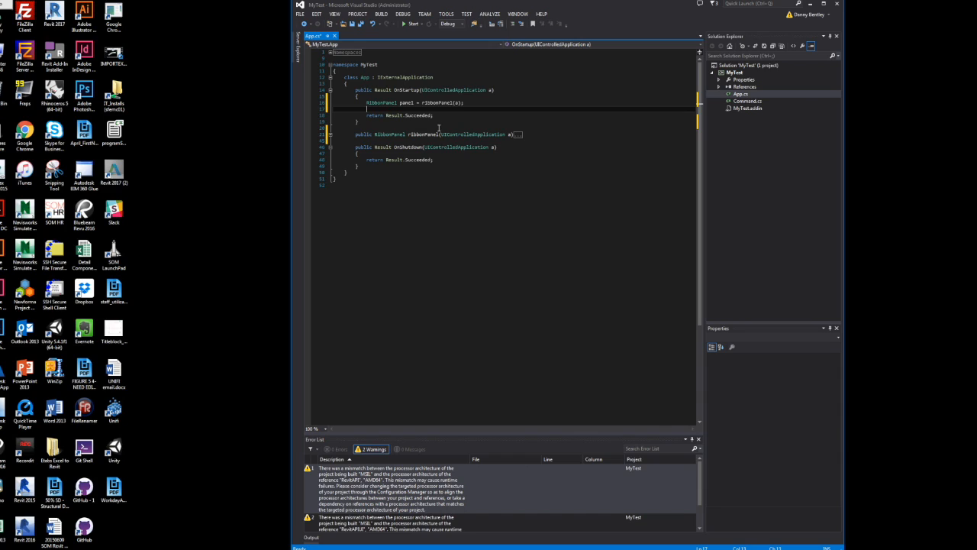
Begin string thisAssemblyPath = Assembly.GetExecutingAssembly(), importing System.Reflection and System.Windows.Media.Imaging
type("string")
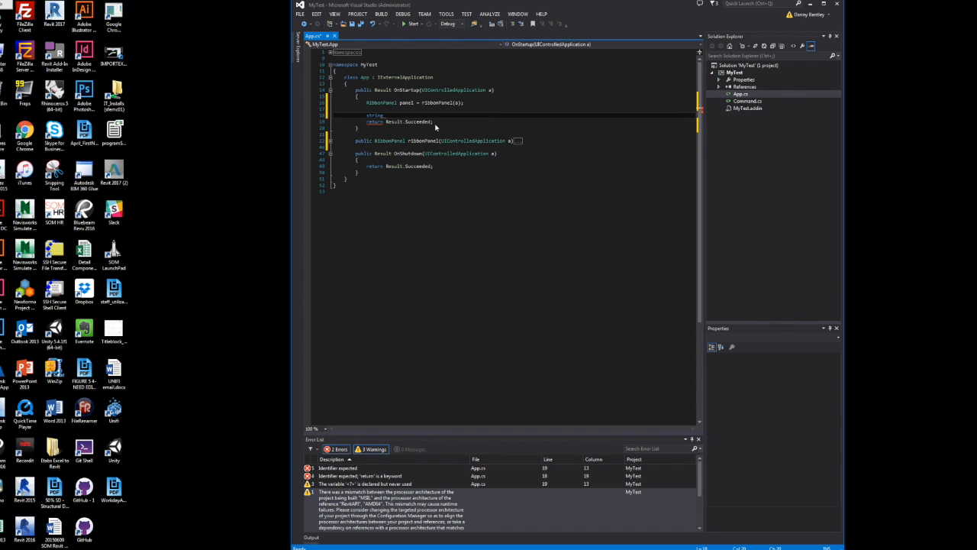
type("thisAssemblyPath = Assembly")
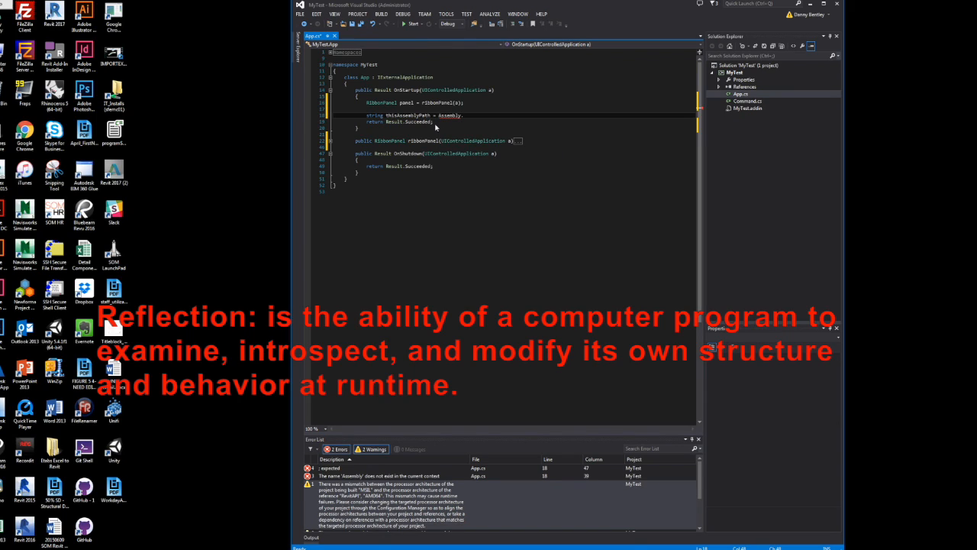
type(".G")
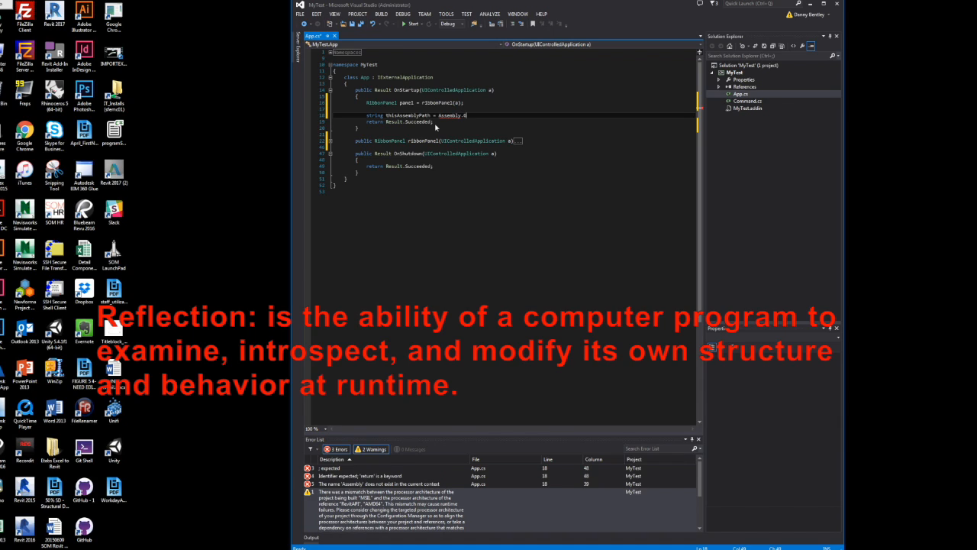
type("et_")
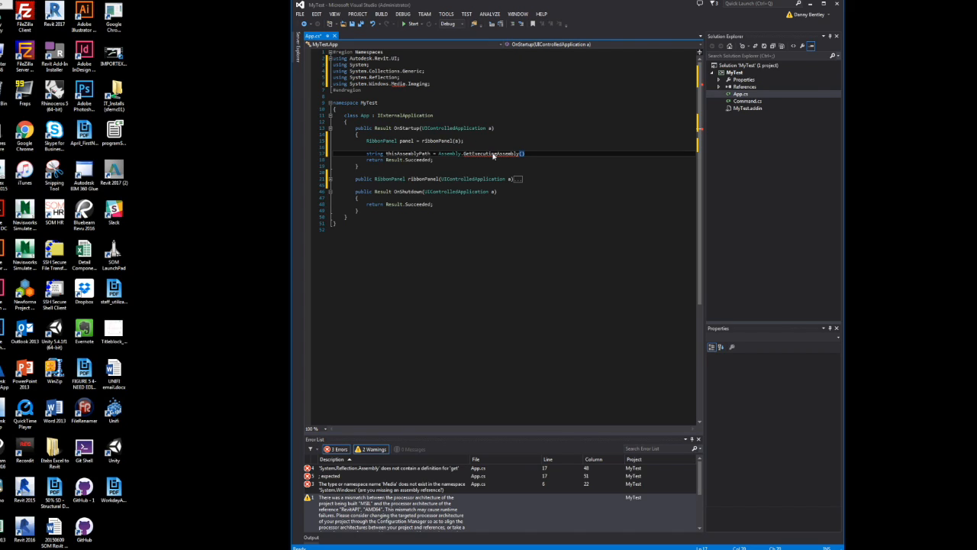
Finish thisAssemblyPath with .Location and add a 'Test Button' PushButton with tooltip 'this is a sample'
type(".Location;")
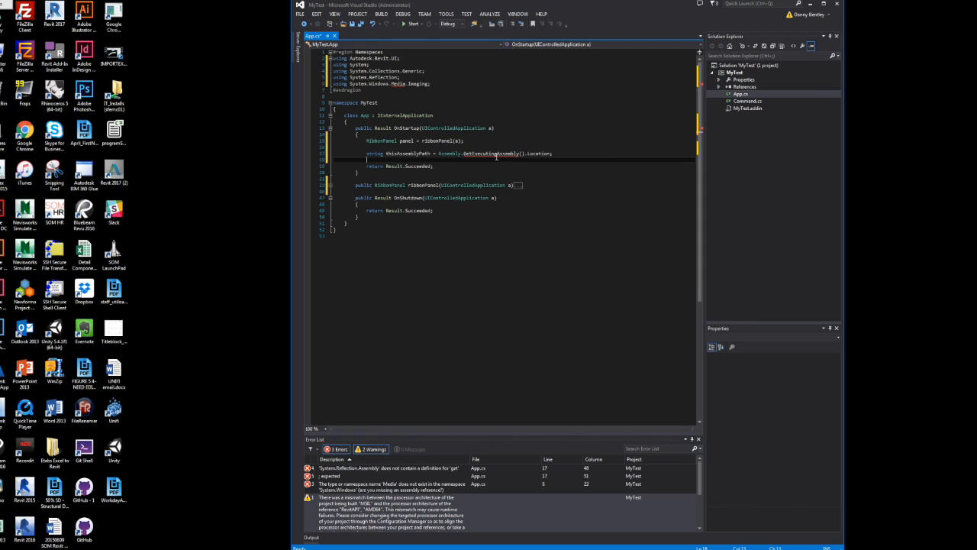
type("PushButton")
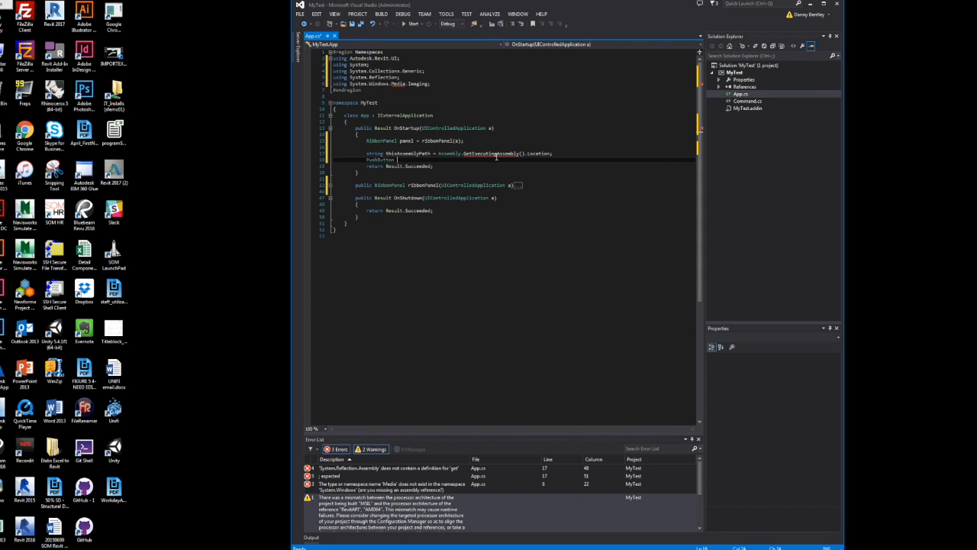
type("button = panel.")
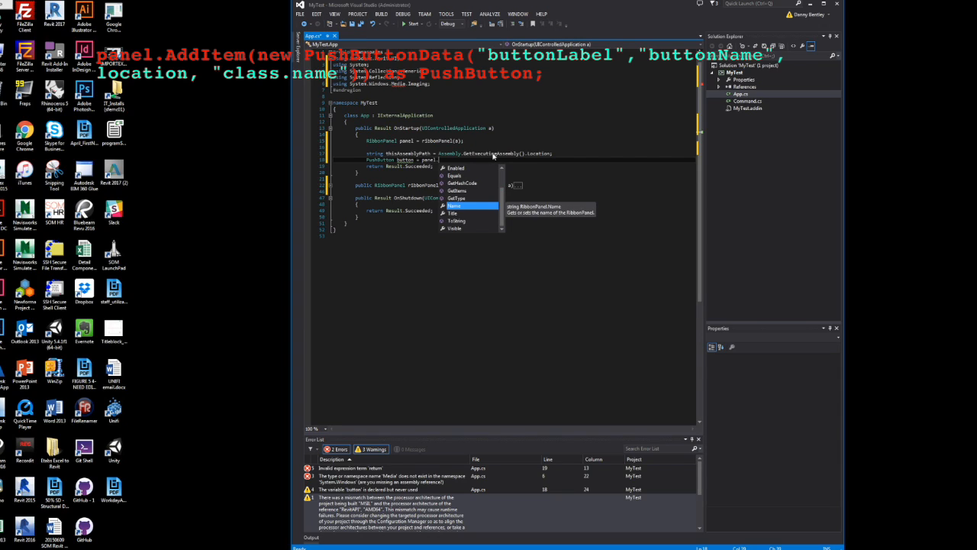
type("AddItem")
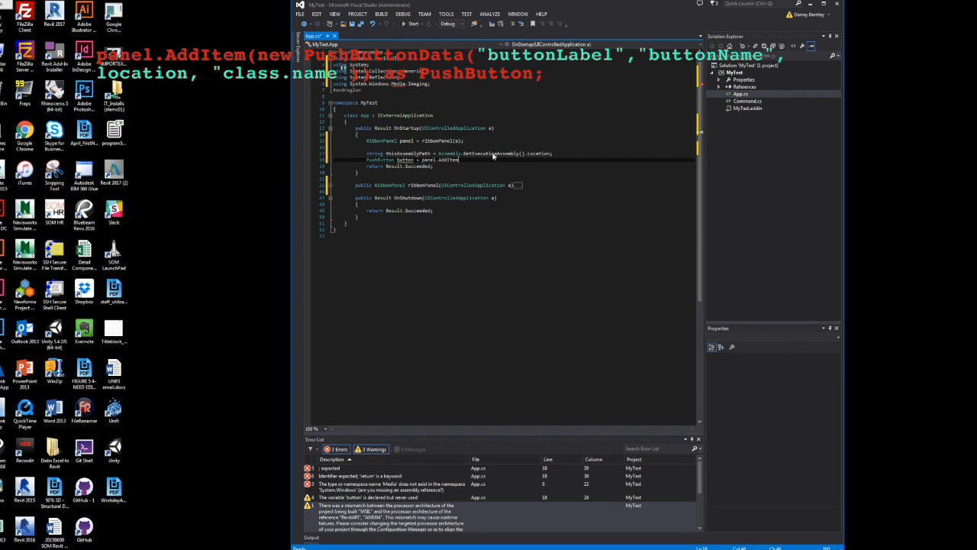
type("(")
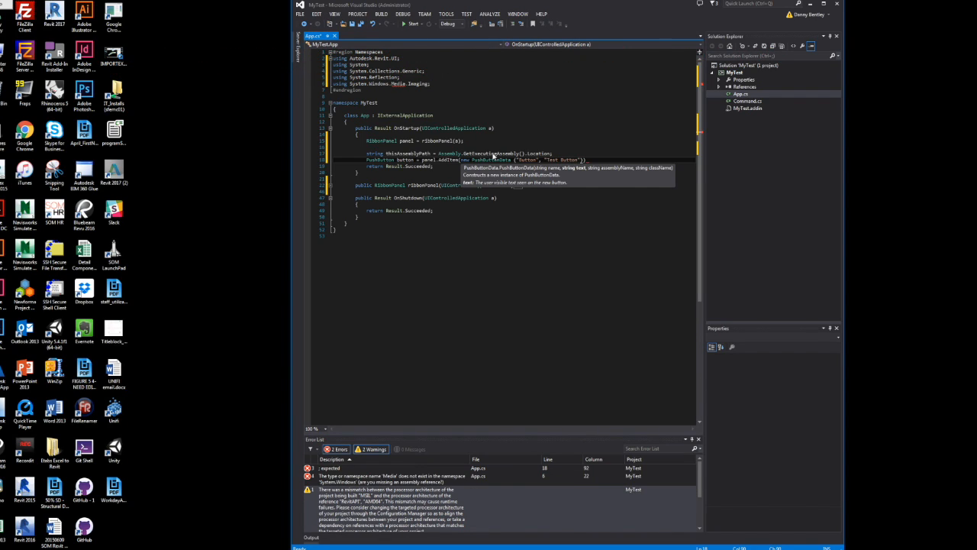
type("thisAssemblyPath, \"MyTest.Command")
type("button.ToolTip = \"this is a t")
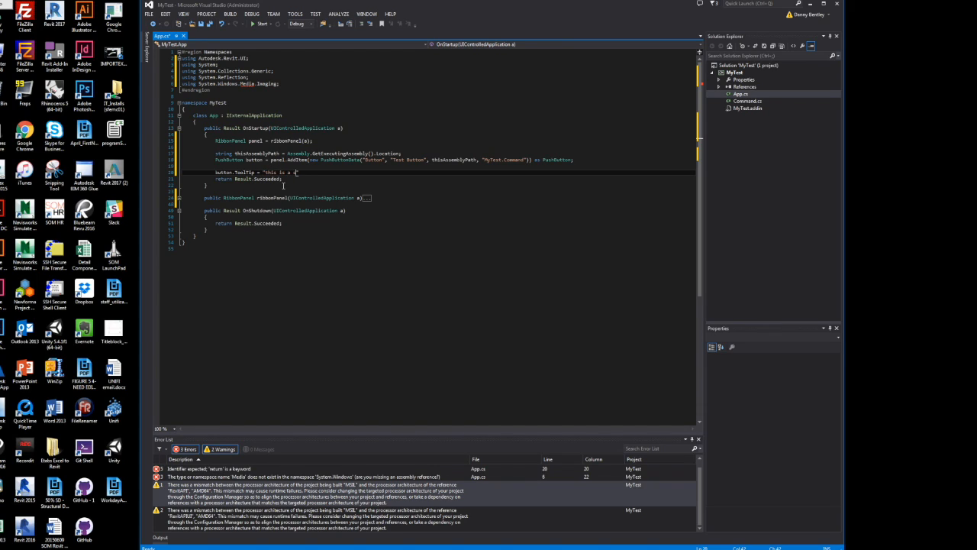
type("sample")
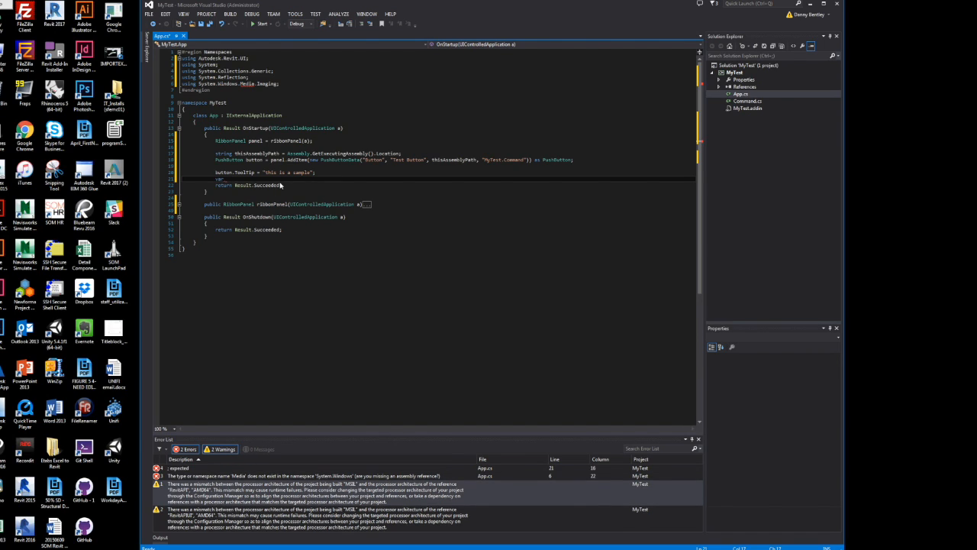
Set var globePath = System.IO.Path.Combine(assembly directory, "LACMA DOORS.png")
type("var globe")
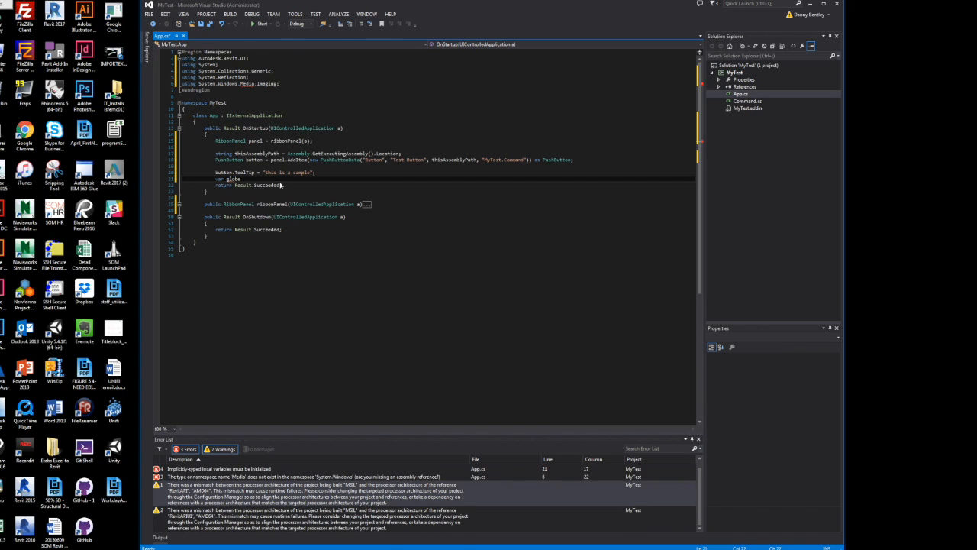
type("Path =")
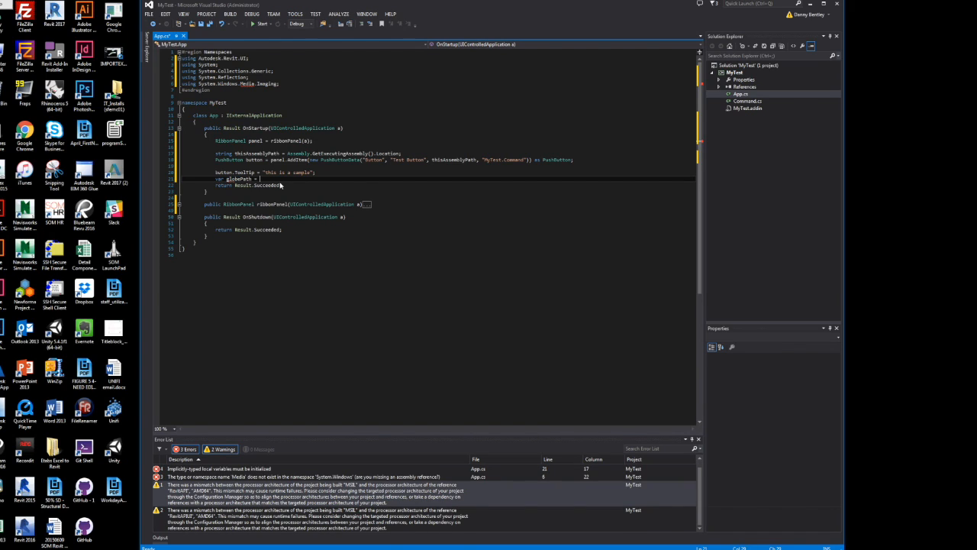
type("System.IAppDomainSetup")
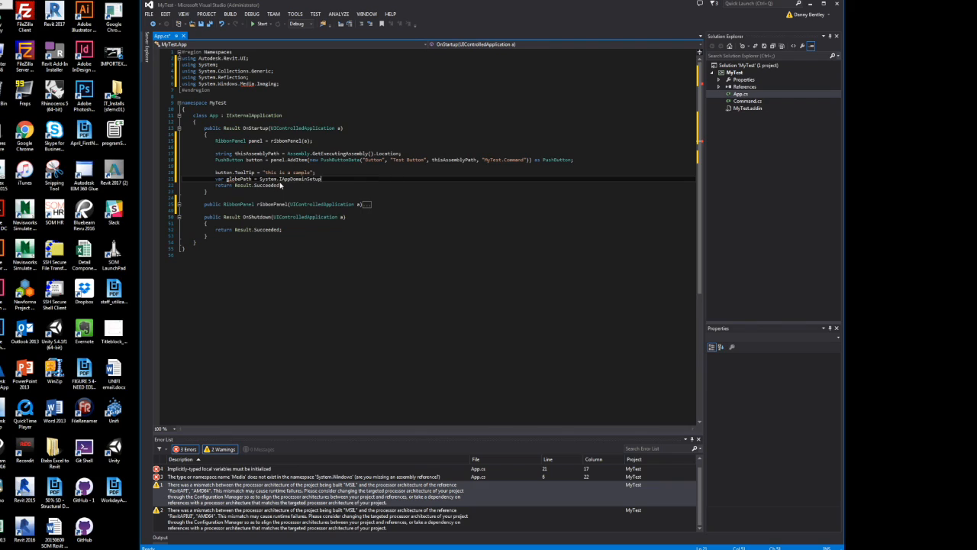
type(".Equal")
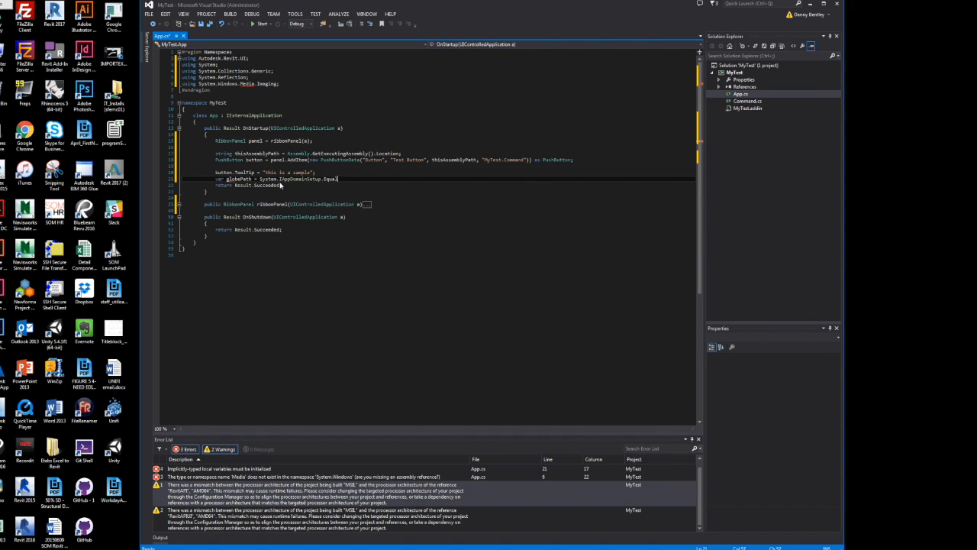
type("l")
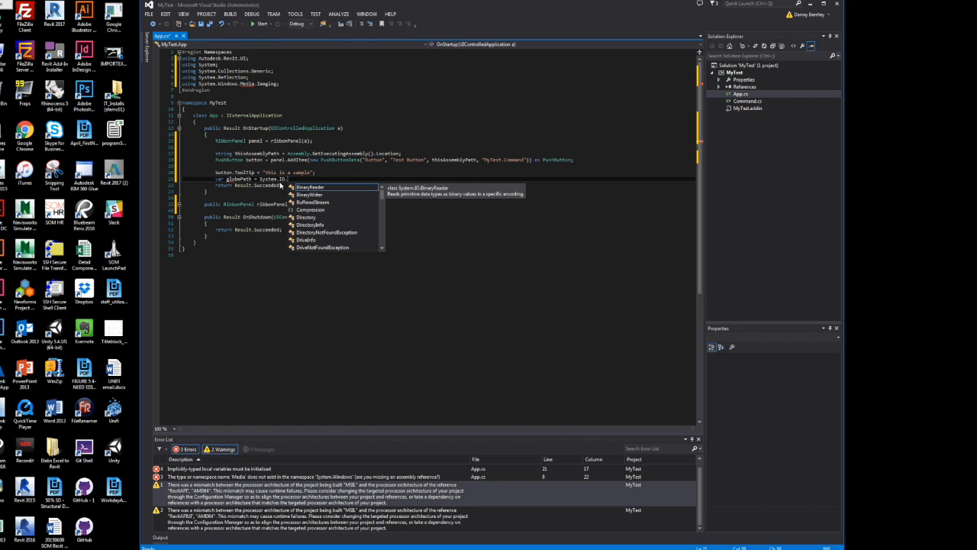
type(".Path.Combine")
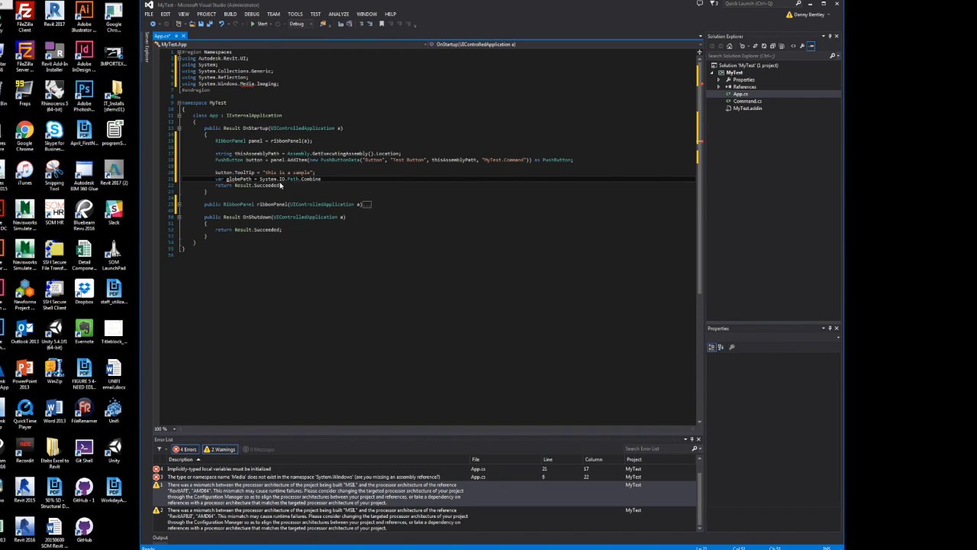
type("Sy)")
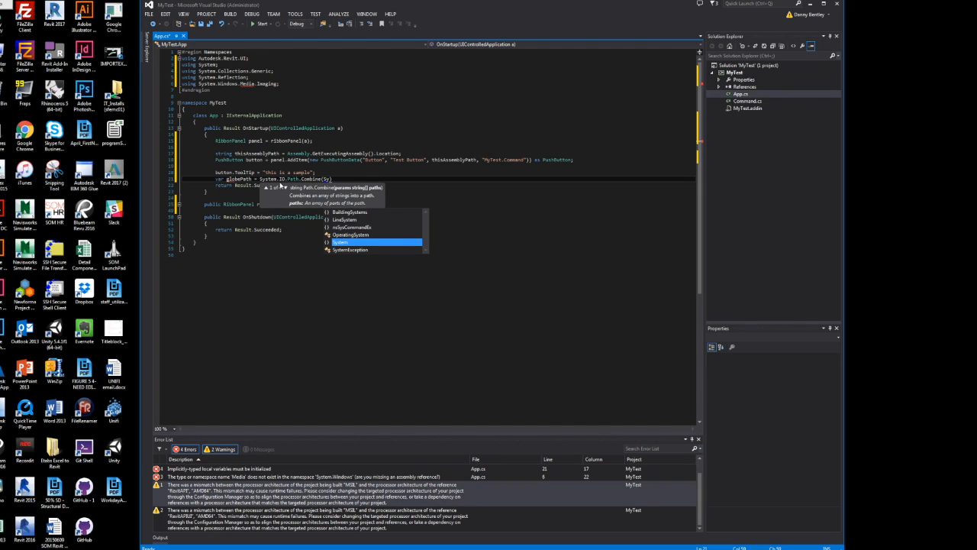
type(".IO.Path.")
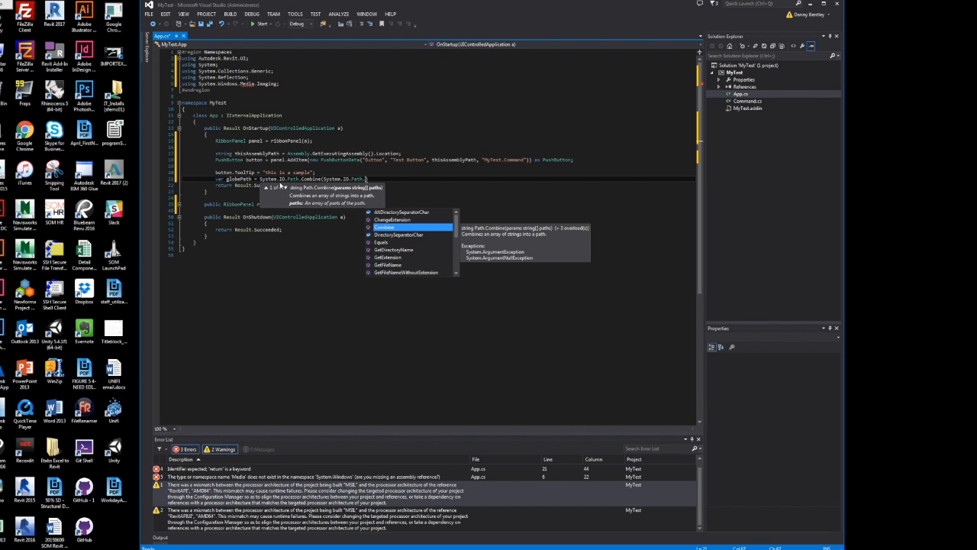
type("get")
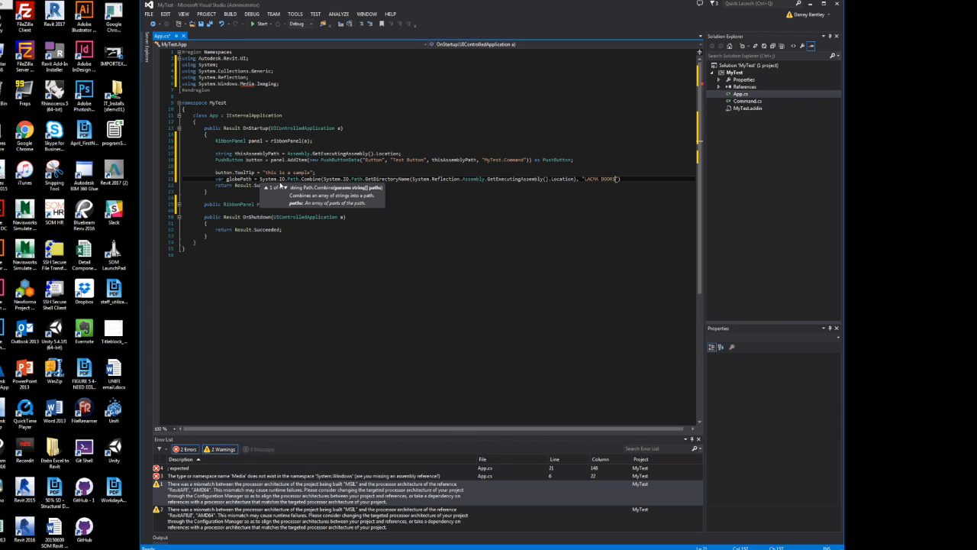
type(".png")
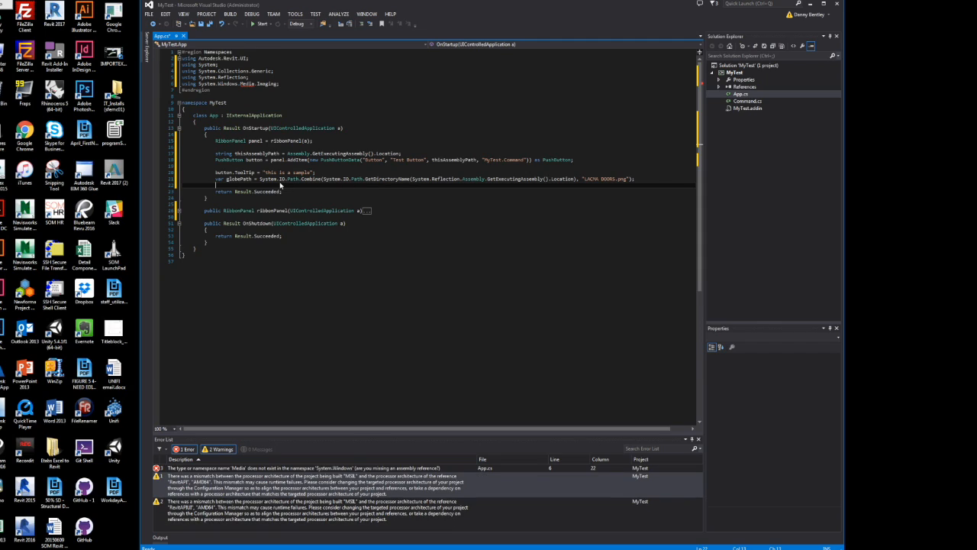
type("ui")
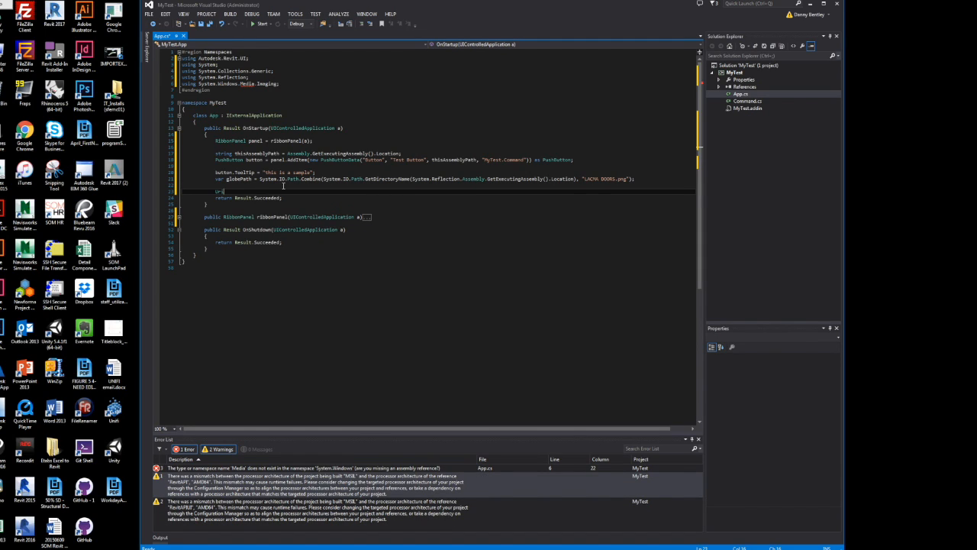
Create a Uri and BitmapImage largeImage, set button.LargeImage, and hook ApplicationClosing and Idling handlers
type("riImg")
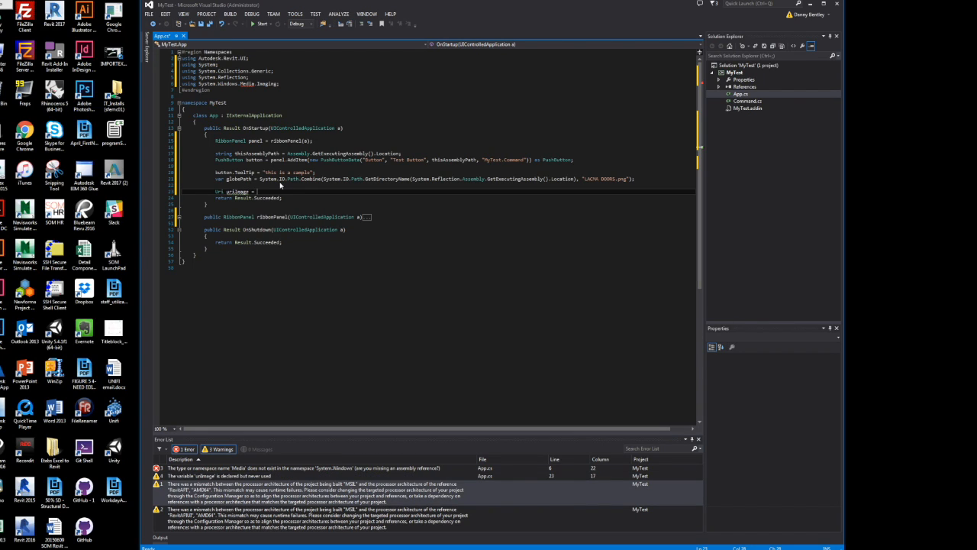
type("new Uri(globePath);")
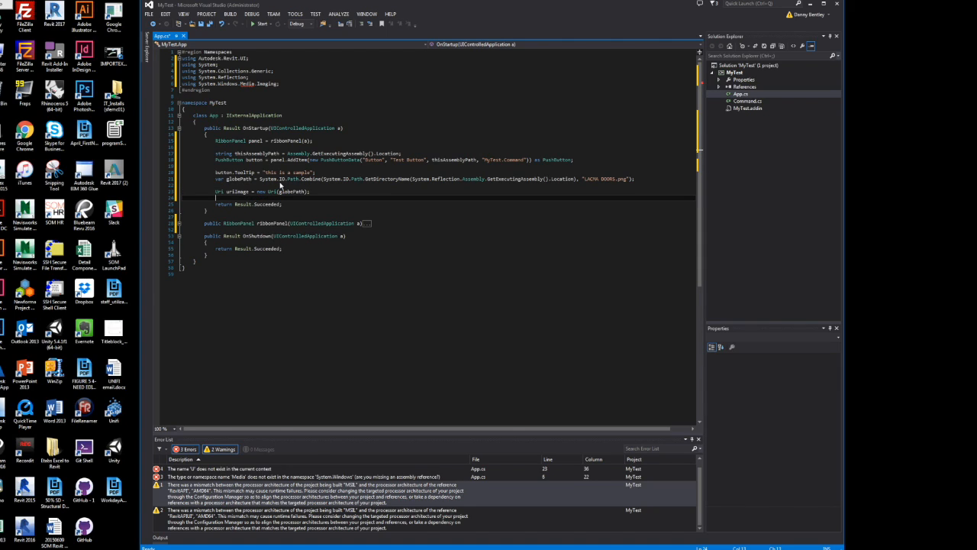
type("bit")
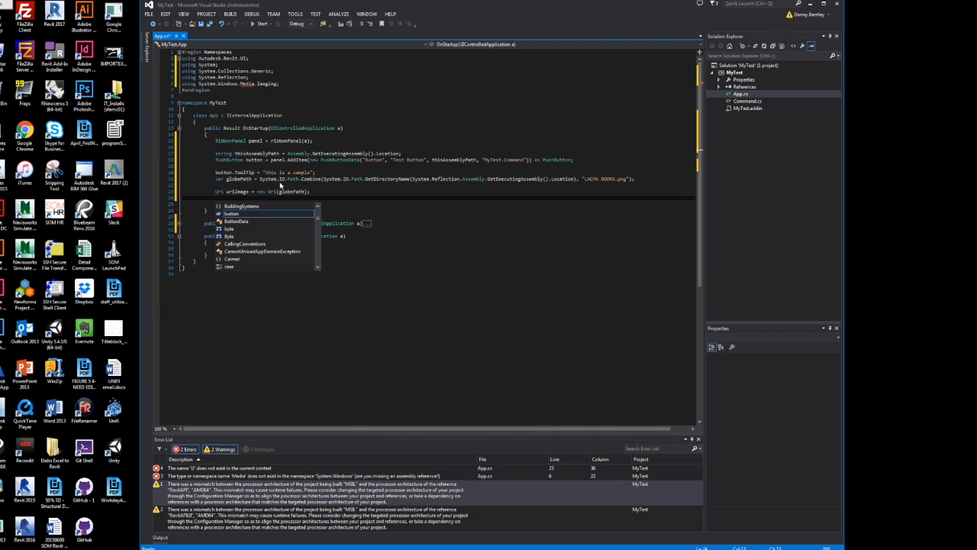
type("BitmapImage")
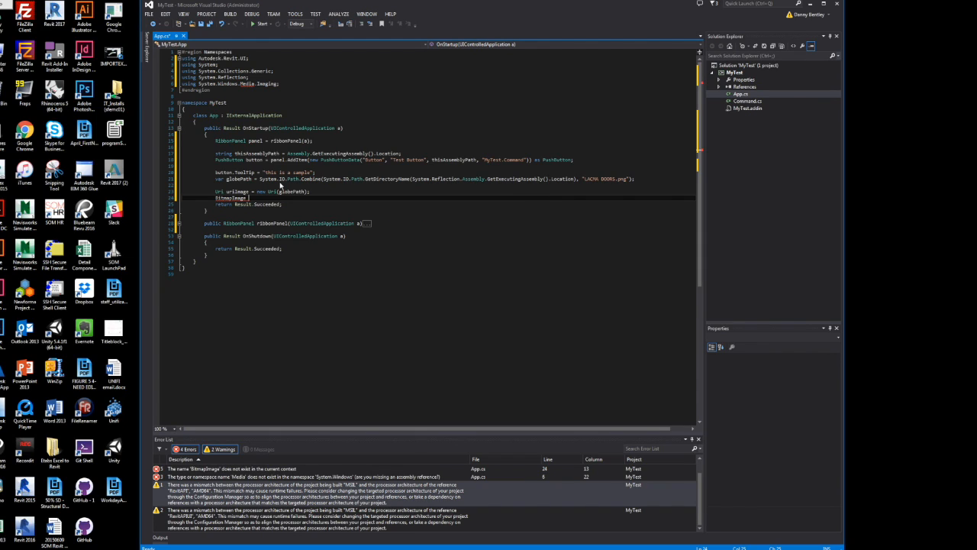
type("large")
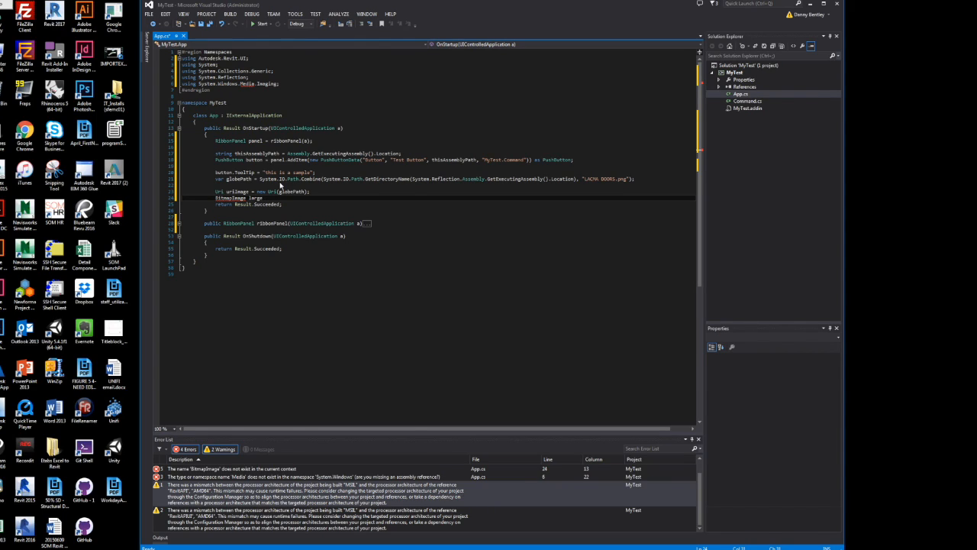
type("Image")
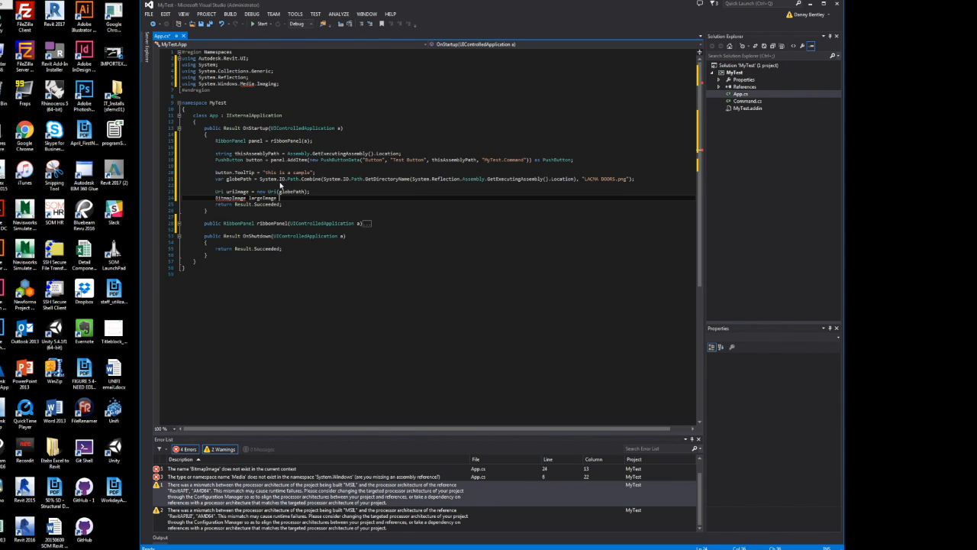
type("new BitmapImage();")
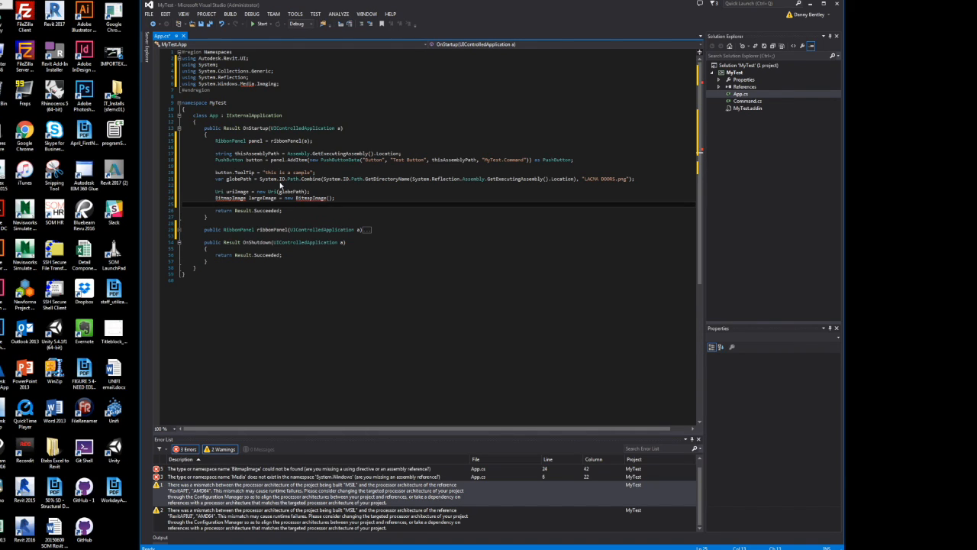
type("button.LargeImage")
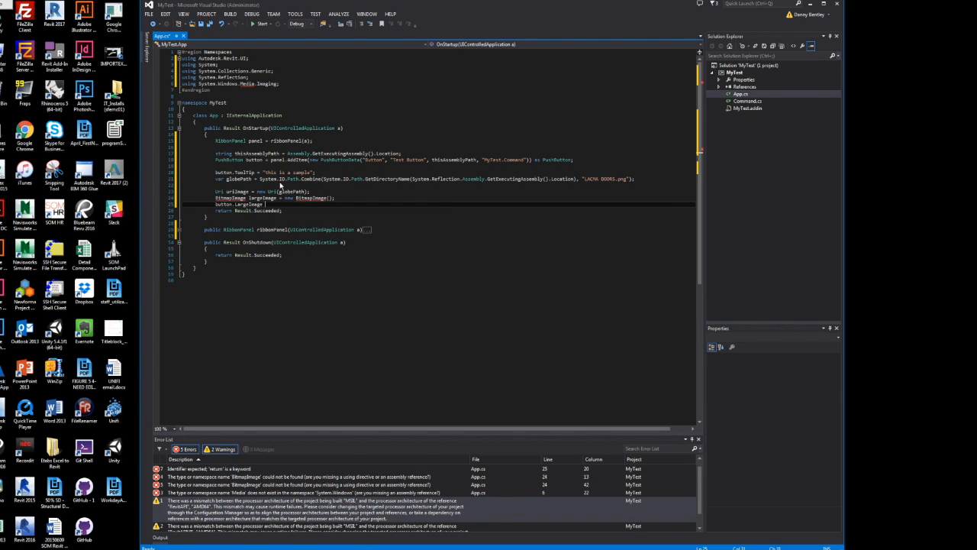
type("largeImage;")
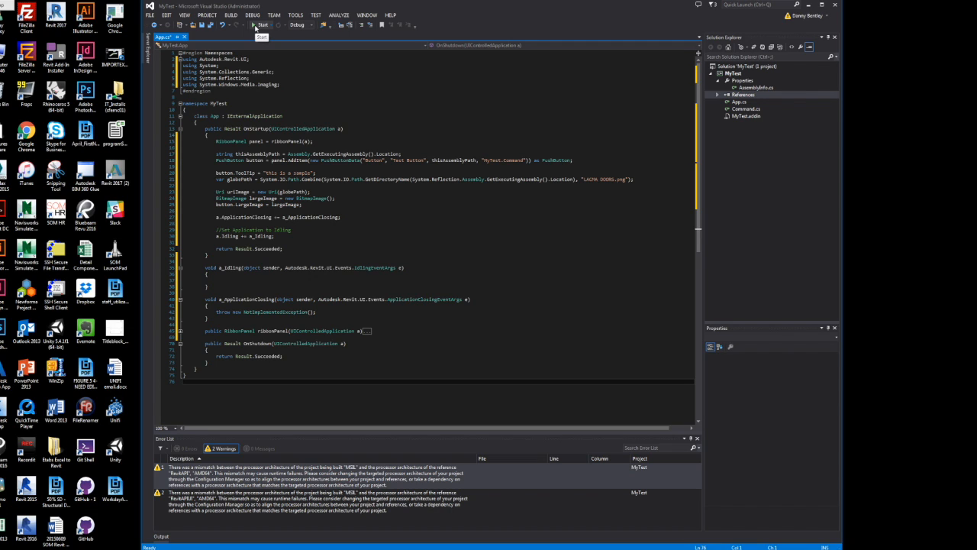
Declare string tab = "My Test Tab" at the top of ribbonPanel
left_click(263, 25)
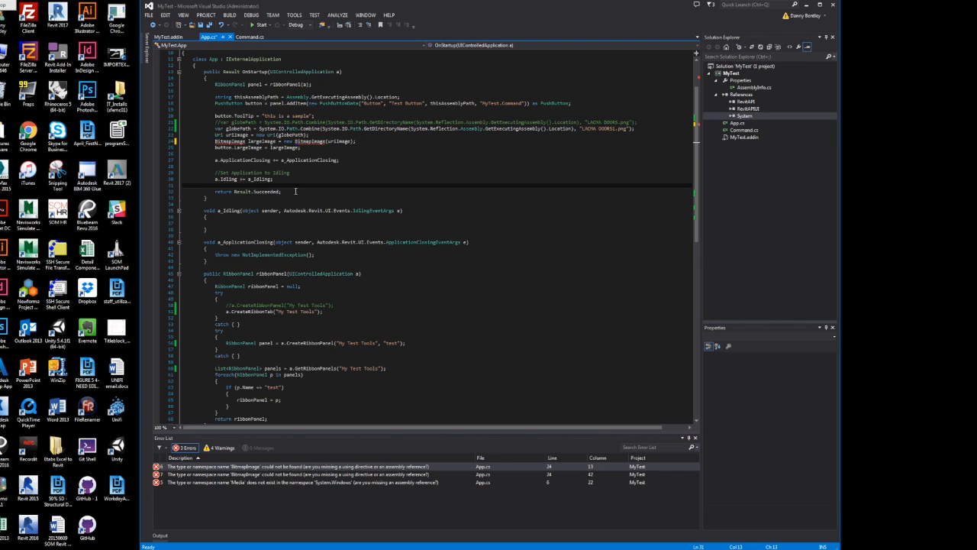
scroll("down", 3)
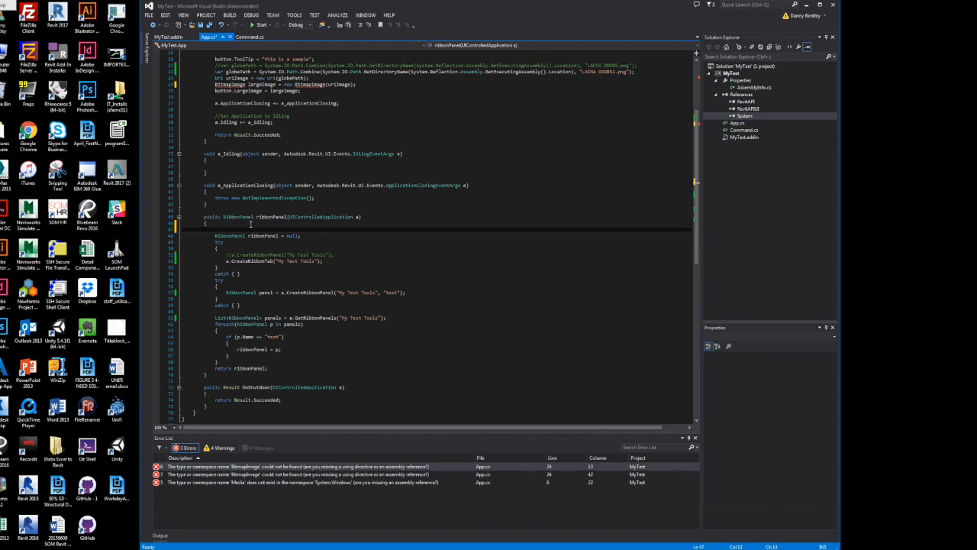
type("string")
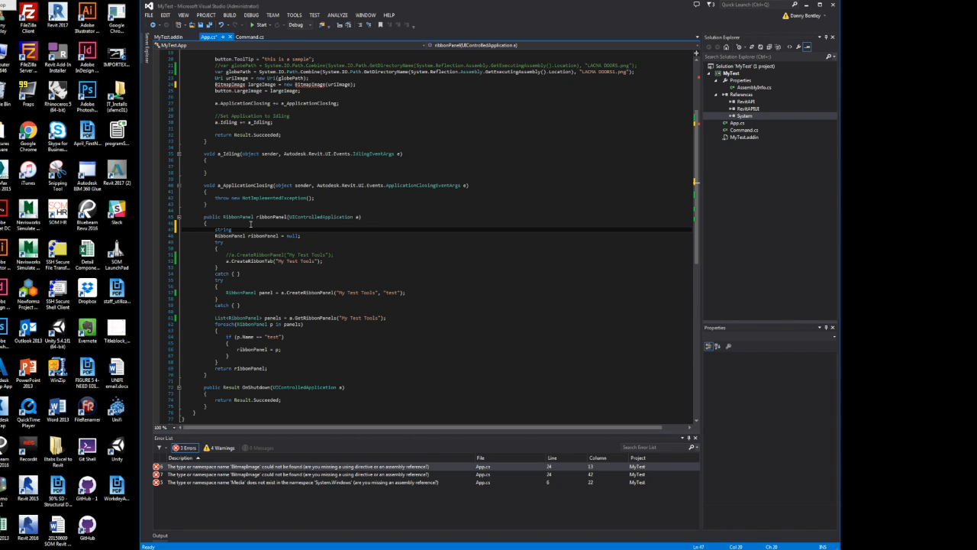
type("tab = \"My Test Tab")
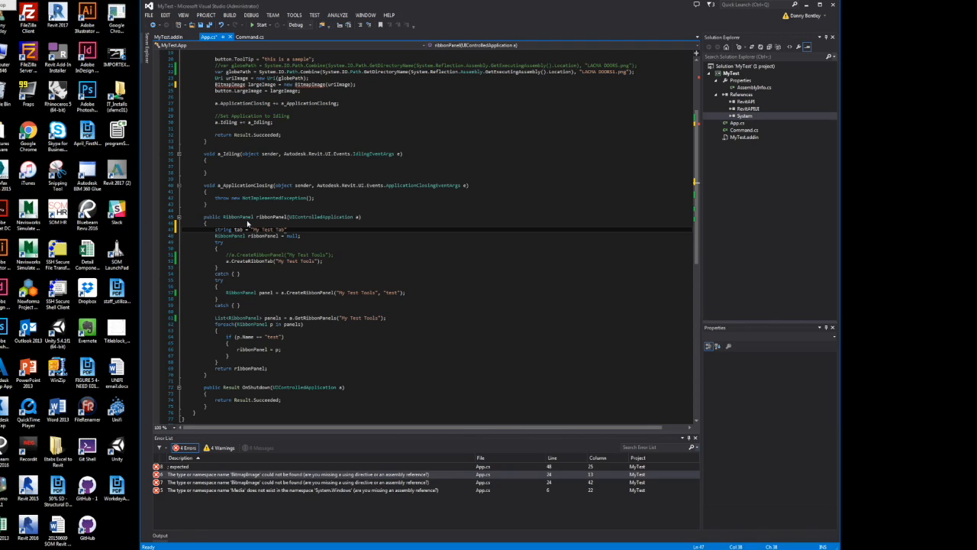
Replace the literal tab names in CreateRibbonTab and CreateRibbonPanel with tab
double_click(239, 229)
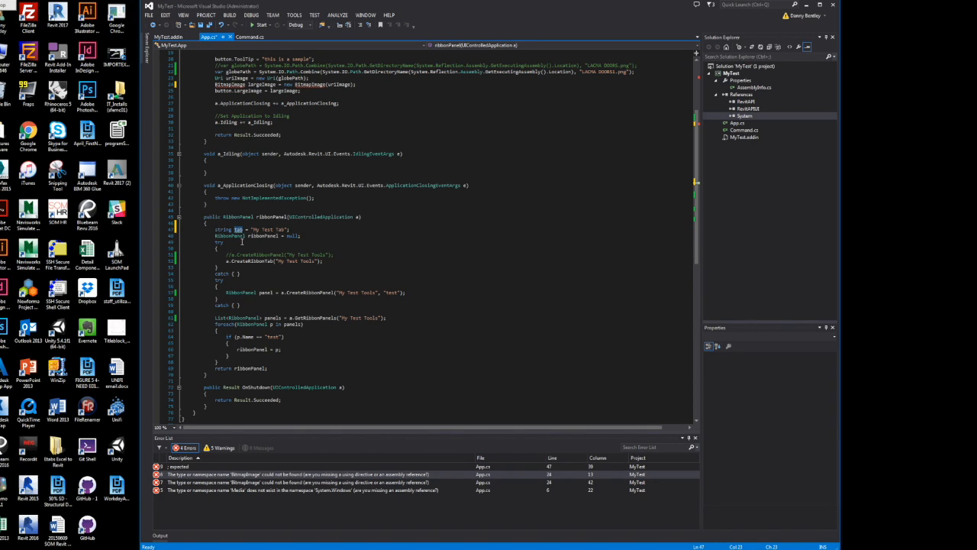
double_click(302, 260)
type("ab")
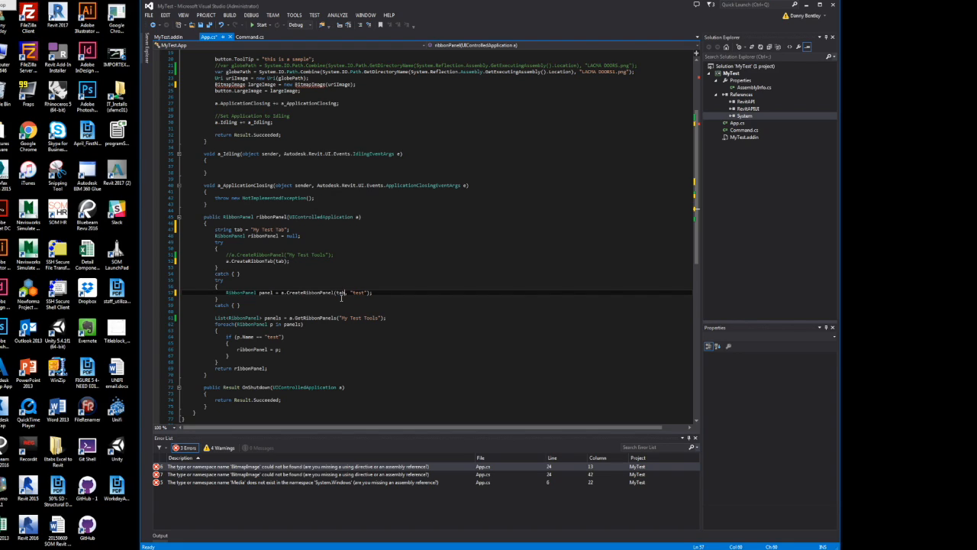
double_click(367, 318)
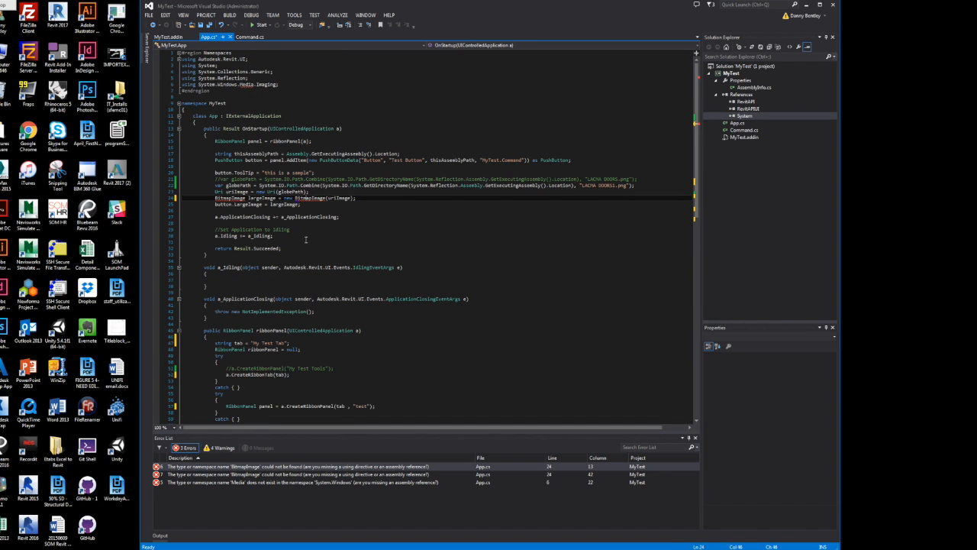
Reference the framework assemblies PresentationCore, System.Xaml, System.Xml and WindowsBase in MyTest
left_click(748, 108)
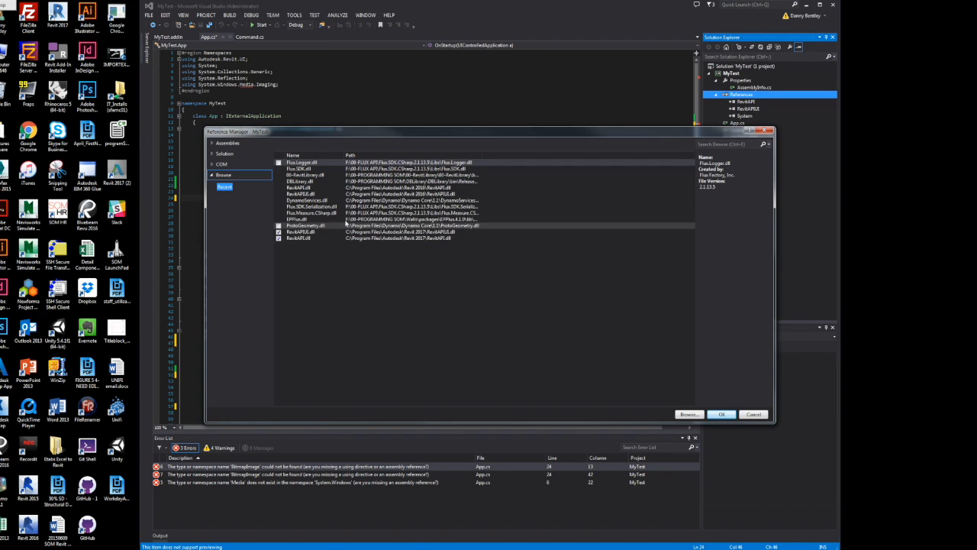
left_click(228, 144)
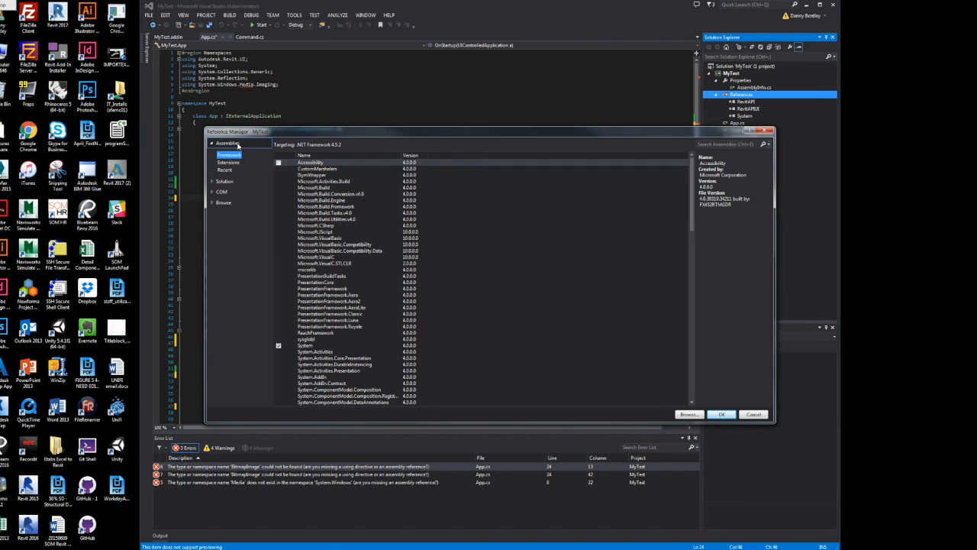
left_click(336, 244)
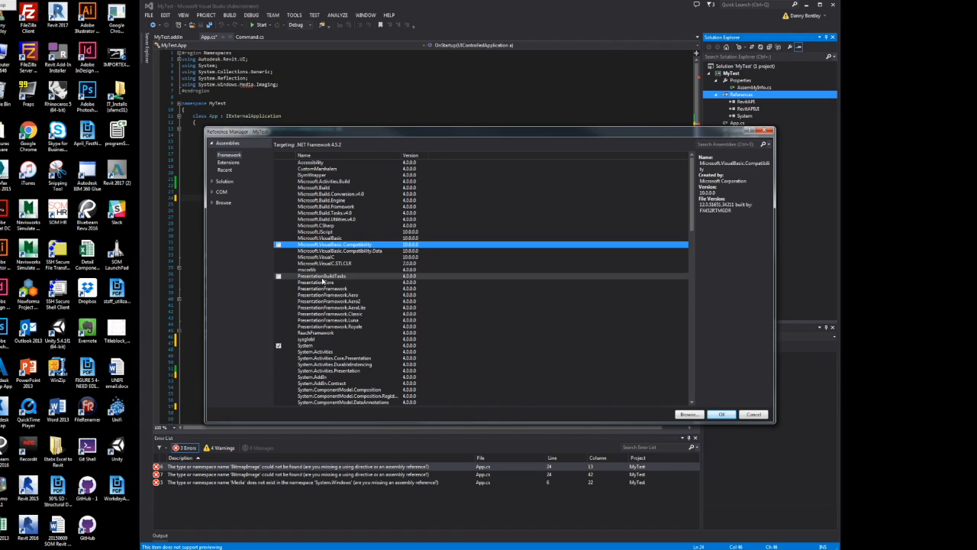
left_click(316, 282)
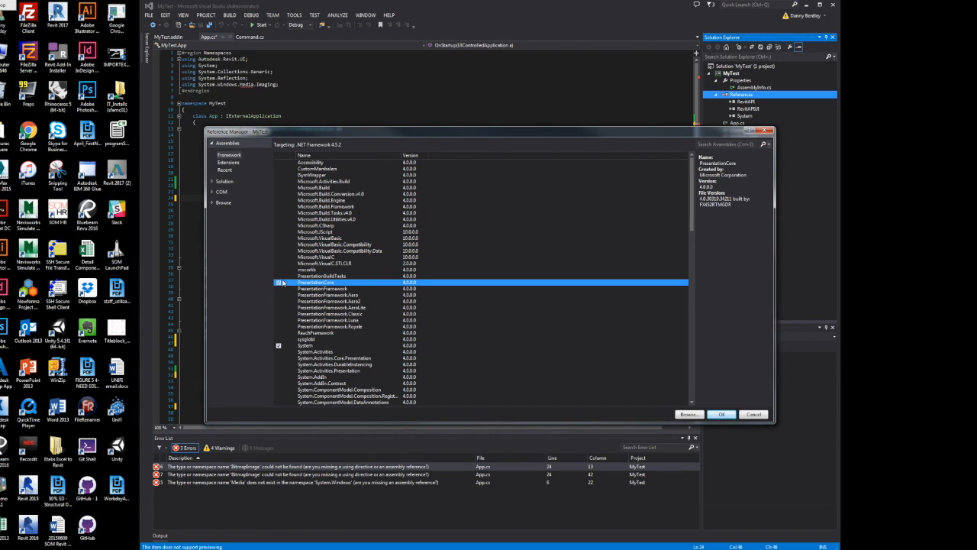
scroll("down", 3)
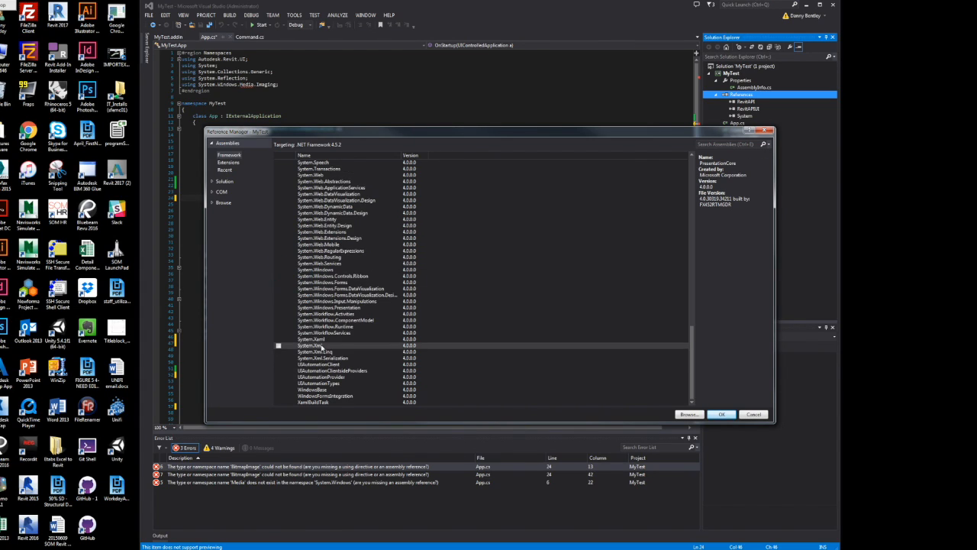
left_click(313, 345)
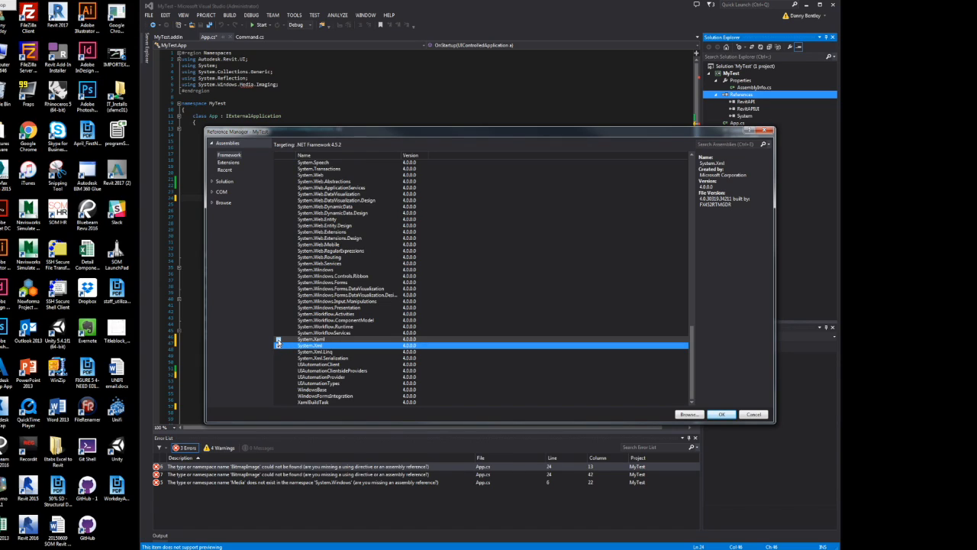
left_click(278, 389)
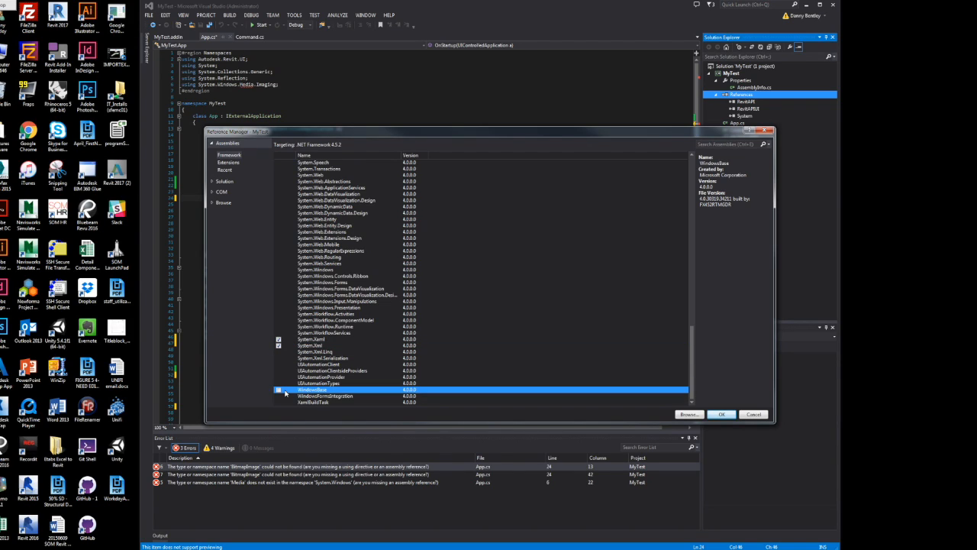
left_click(278, 390)
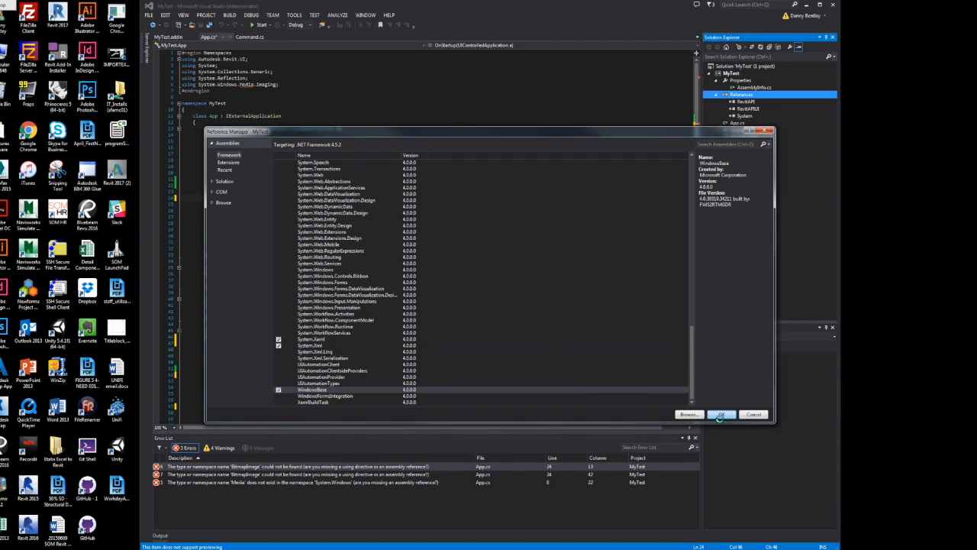
left_click(721, 414)
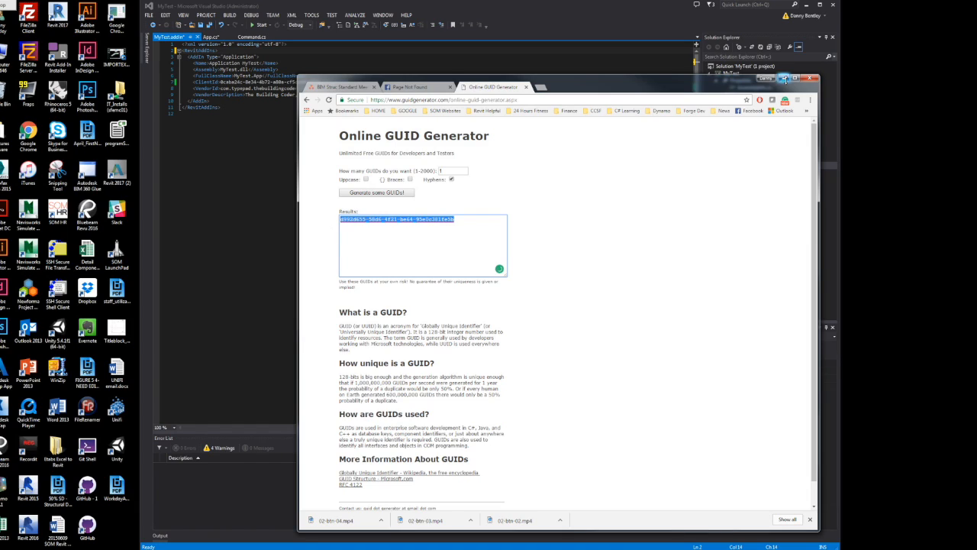
Return to the MyTest.addin manifest and start debugging to launch Revit with the add-in
left_click(812, 78)
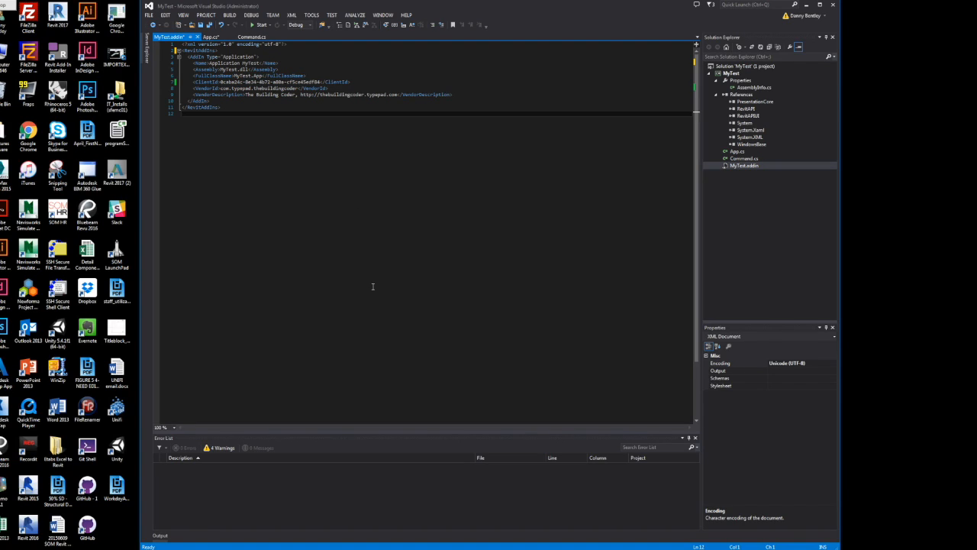
mouse_move(774, 273)
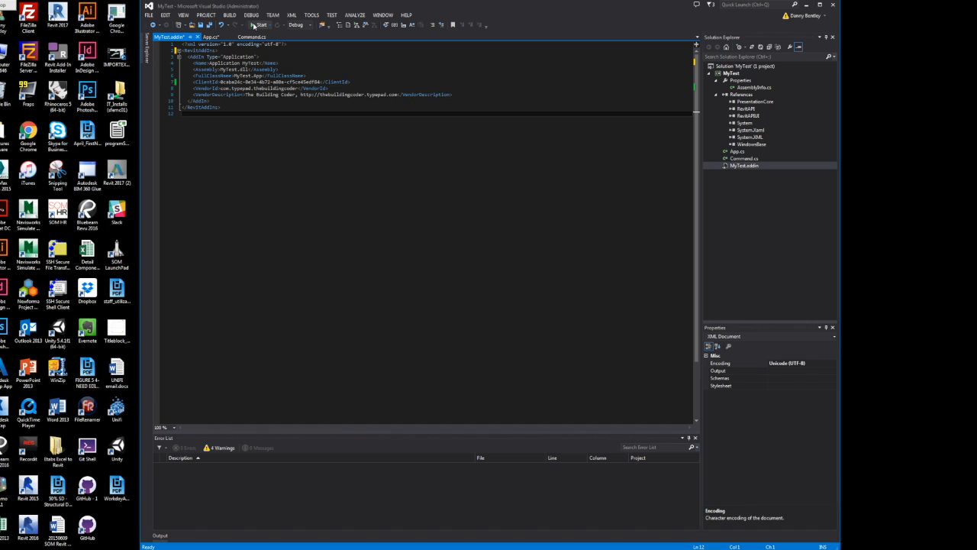
left_click(261, 25)
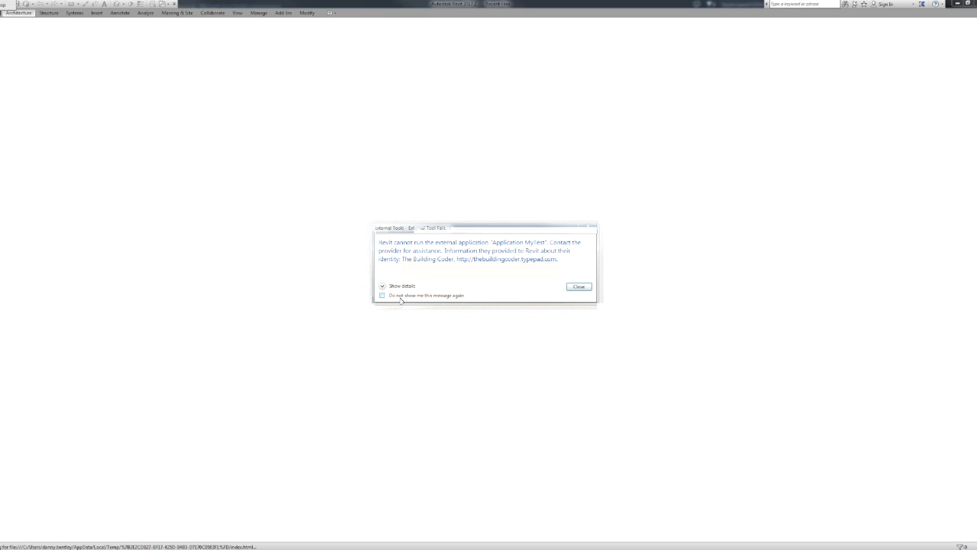
View the External Tool Failure details showing the missing LACMA DOORS image, then close it
left_click(402, 285)
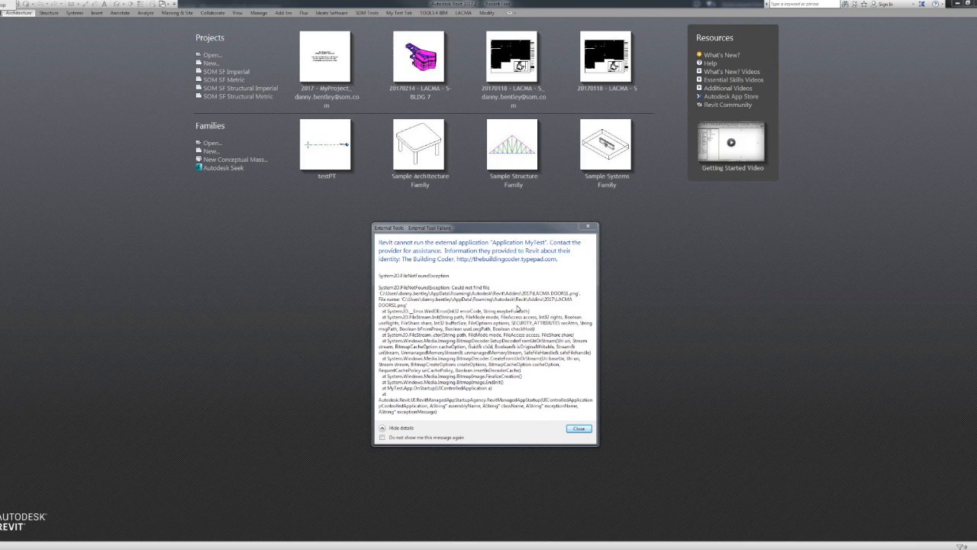
left_click(578, 428)
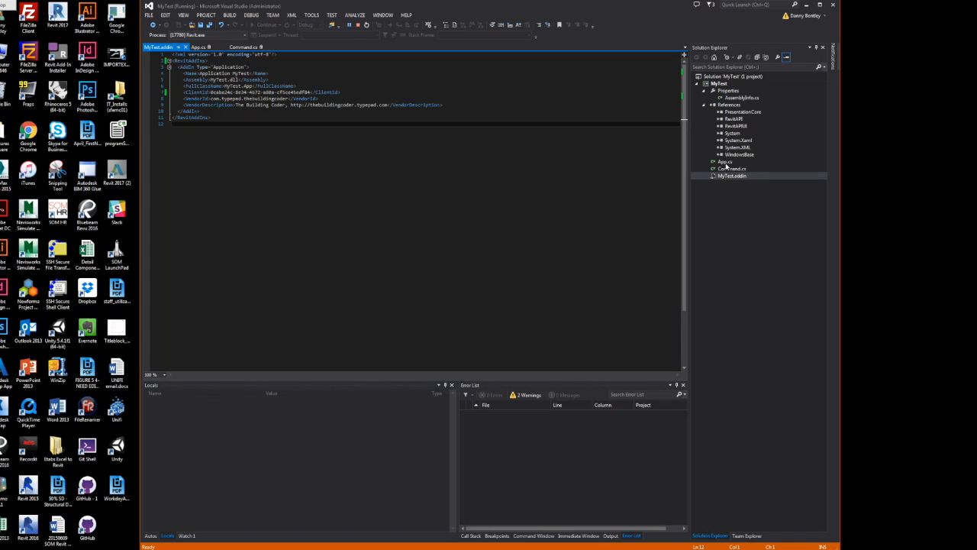
Bring up App.cs and rebuild, relaunching Revit with the add-in
left_click(210, 36)
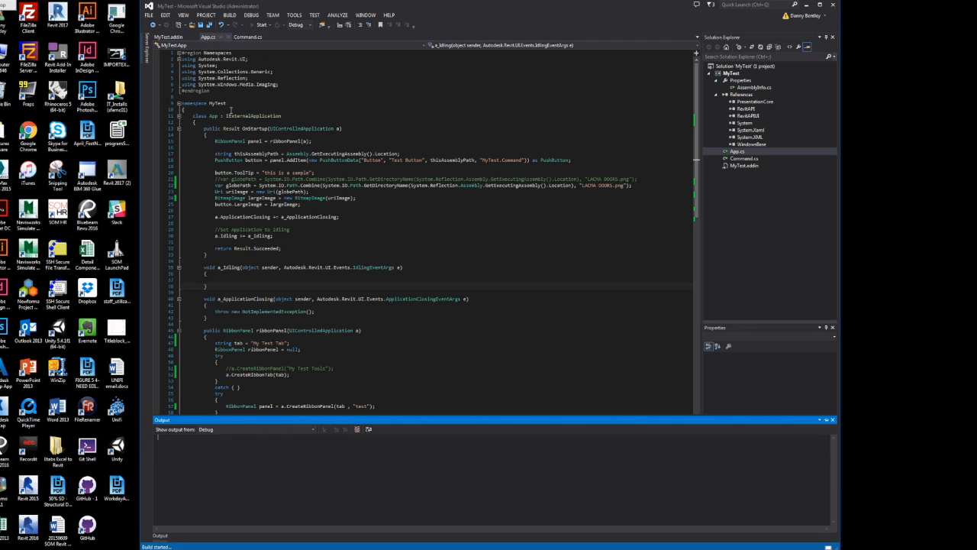
left_click(267, 24)
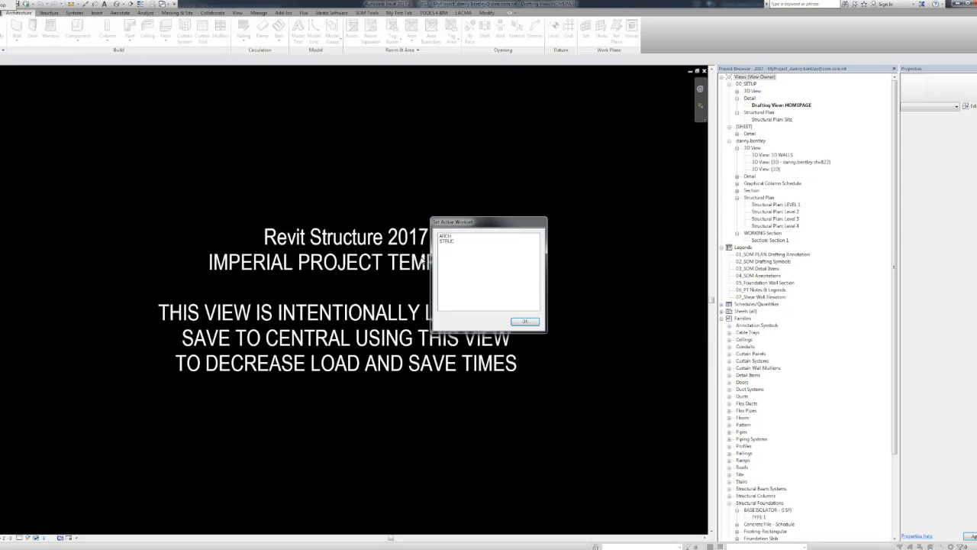
Accept the active workset and show the My Test Tab ribbon tab
left_click(524, 321)
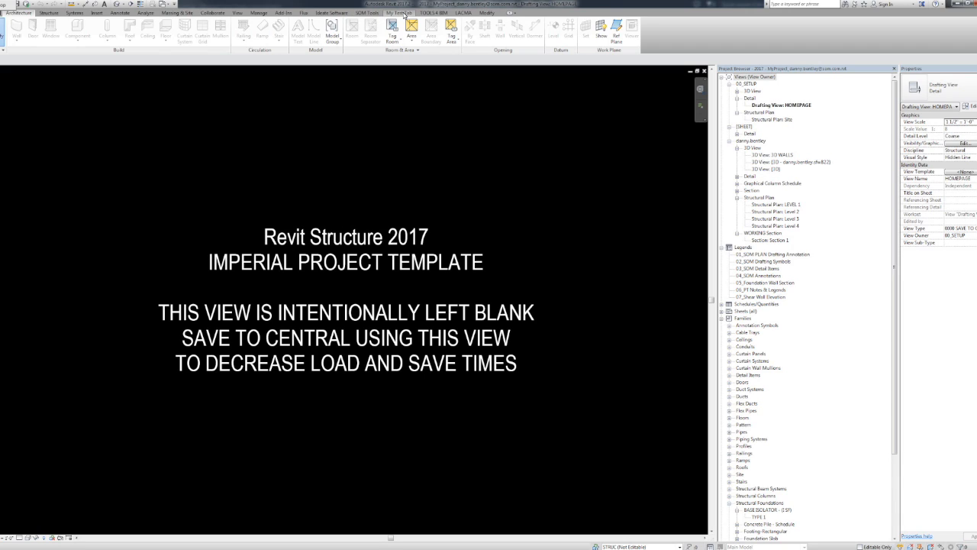
left_click(398, 13)
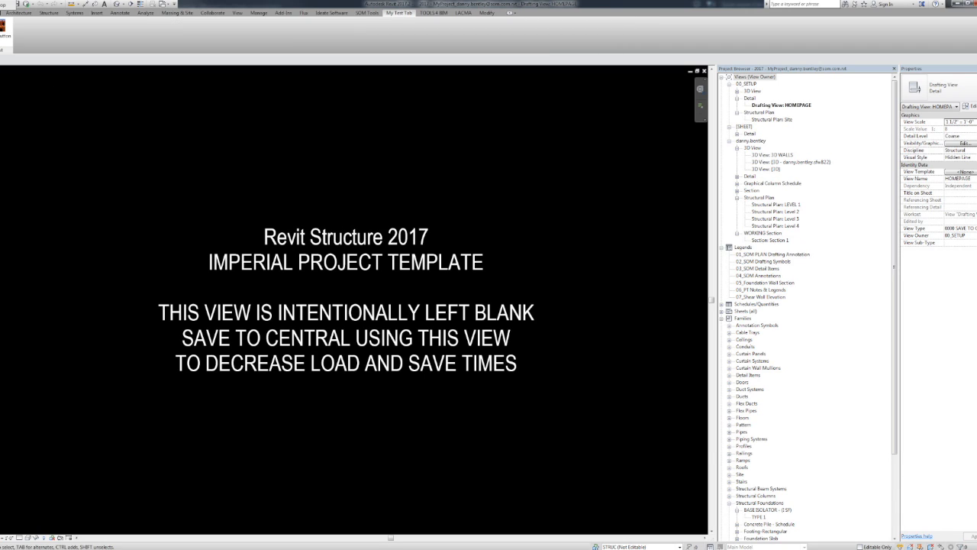